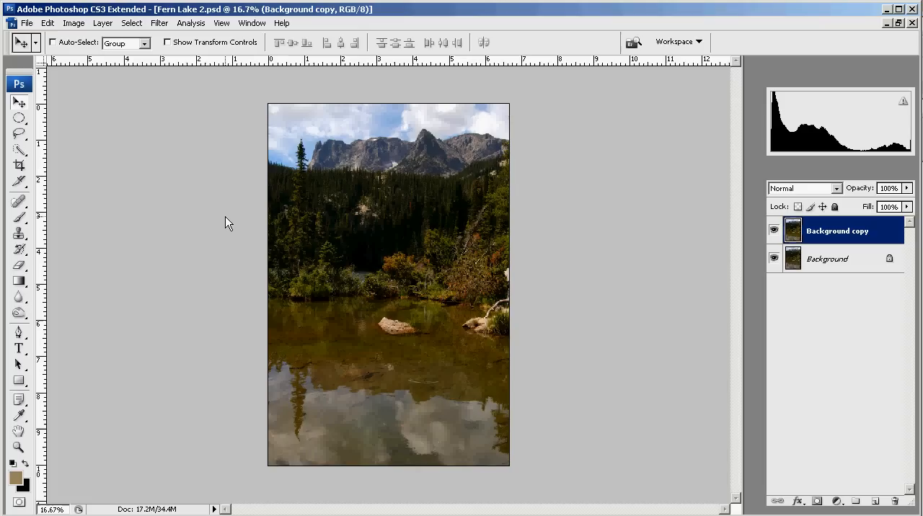
pyautogui.moveTo(484, 323)
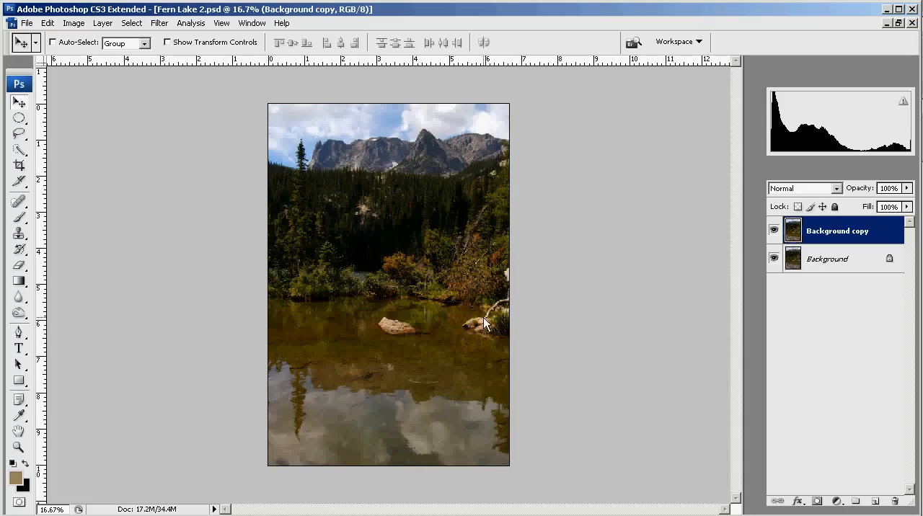
pyautogui.moveTo(581, 406)
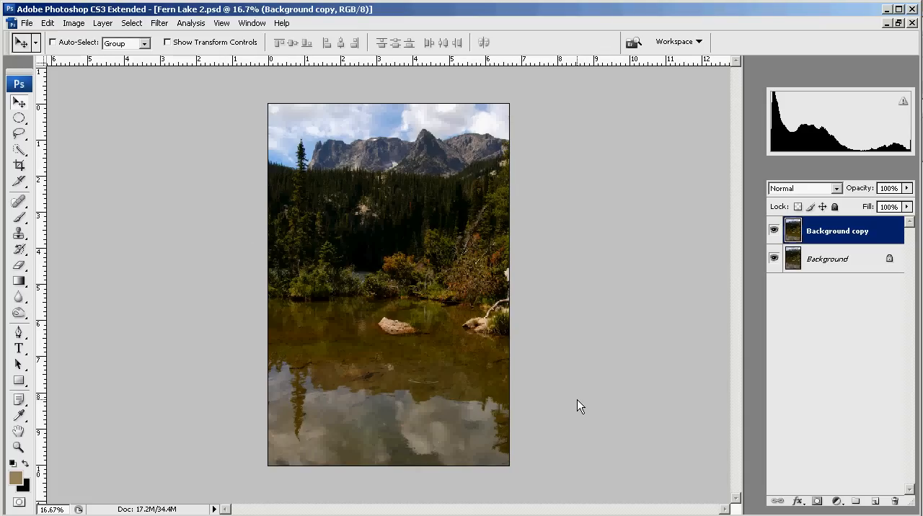
pyautogui.moveTo(579, 421)
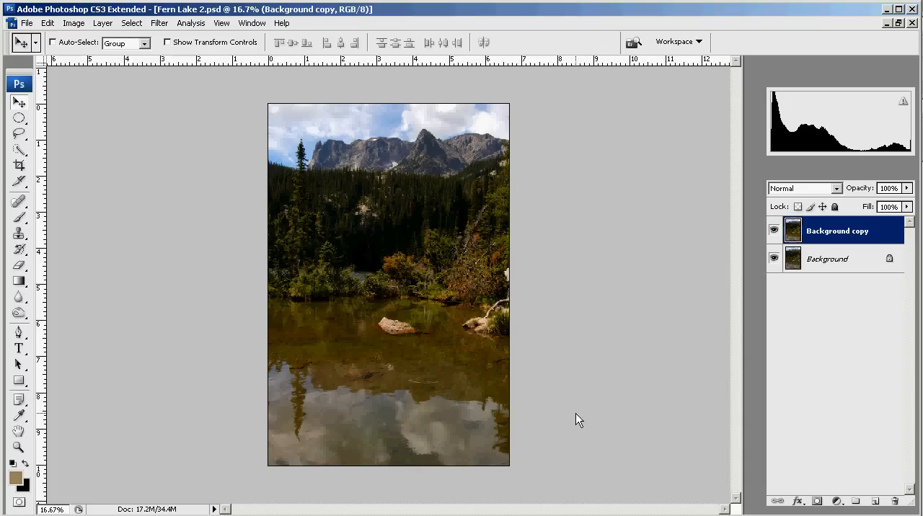
pyautogui.moveTo(269, 137)
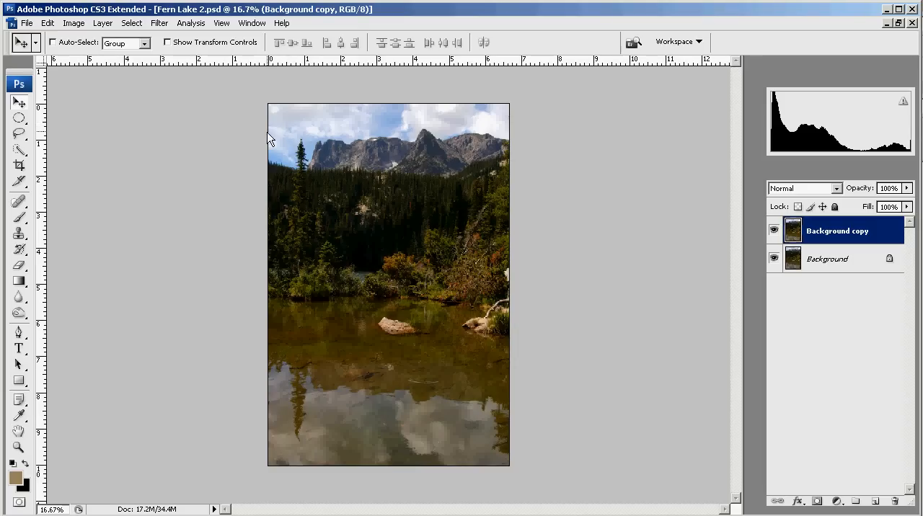
pyautogui.moveTo(275, 270)
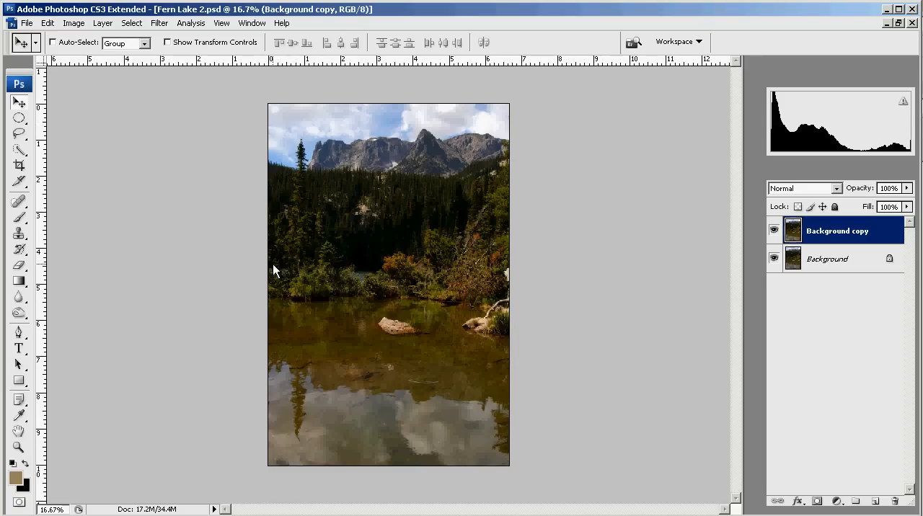
pyautogui.moveTo(303, 307)
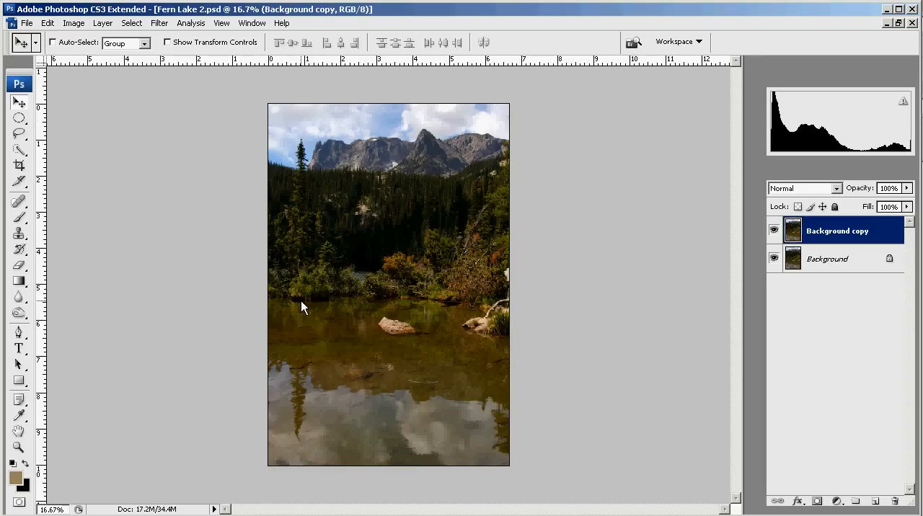
pyautogui.moveTo(316, 135)
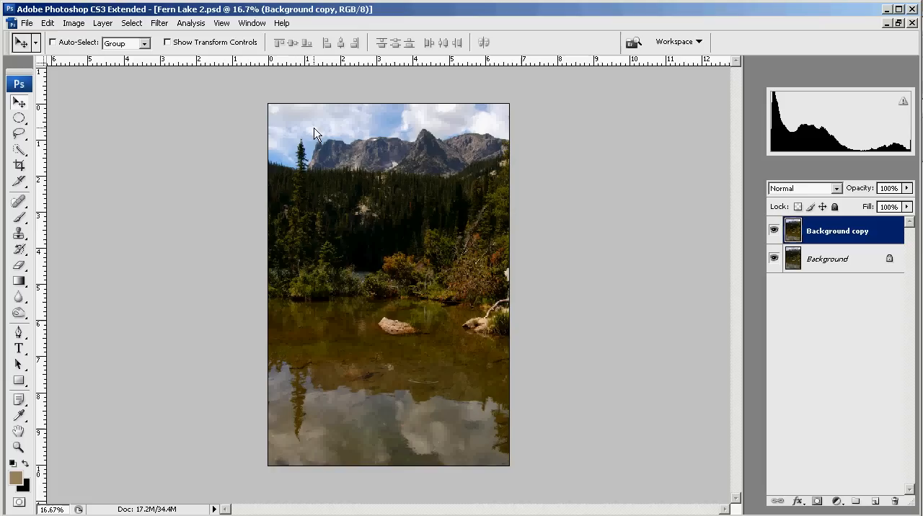
pyautogui.moveTo(317, 197)
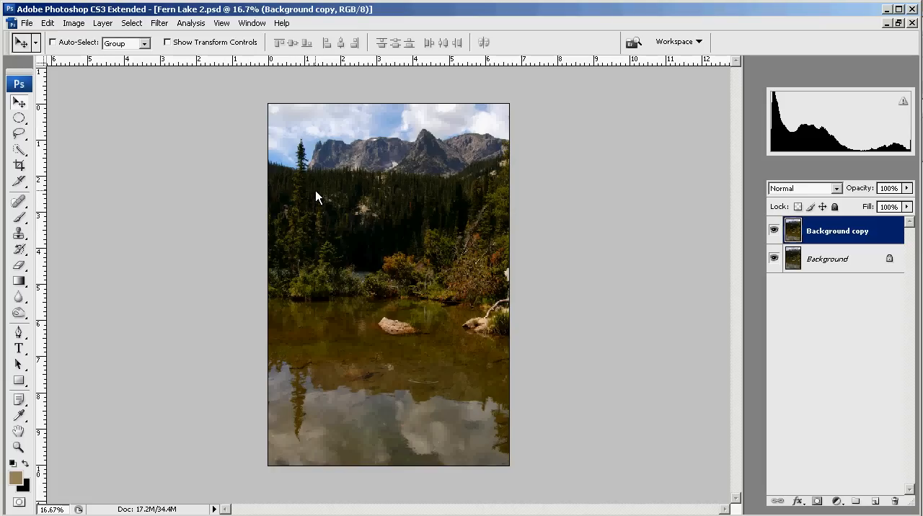
pyautogui.moveTo(421, 190)
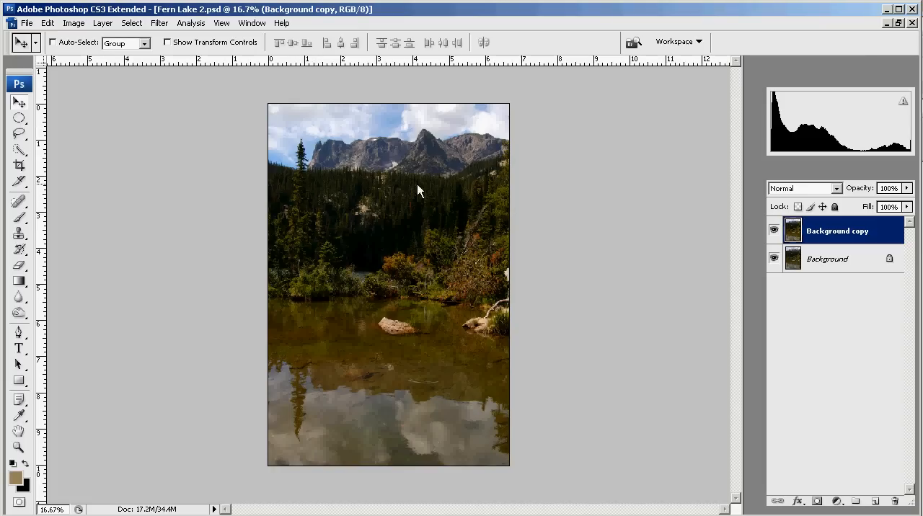
pyautogui.moveTo(406, 244)
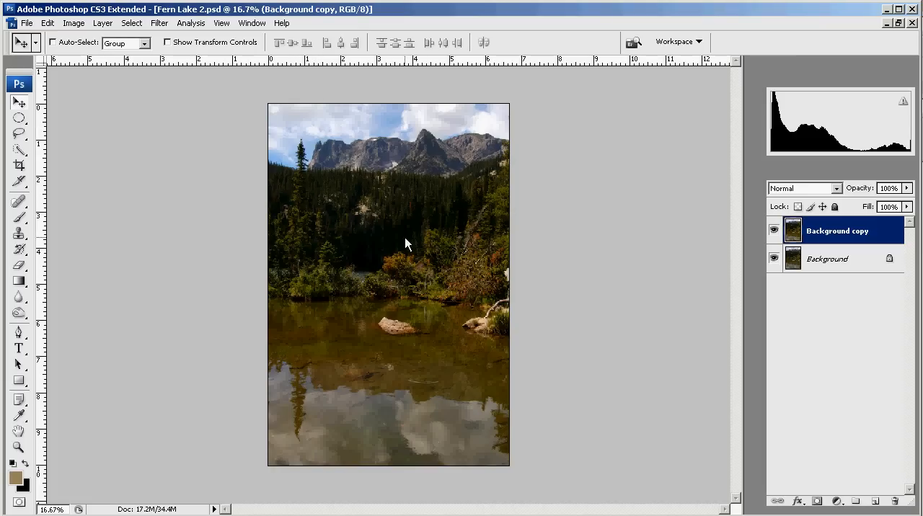
pyautogui.moveTo(516, 129)
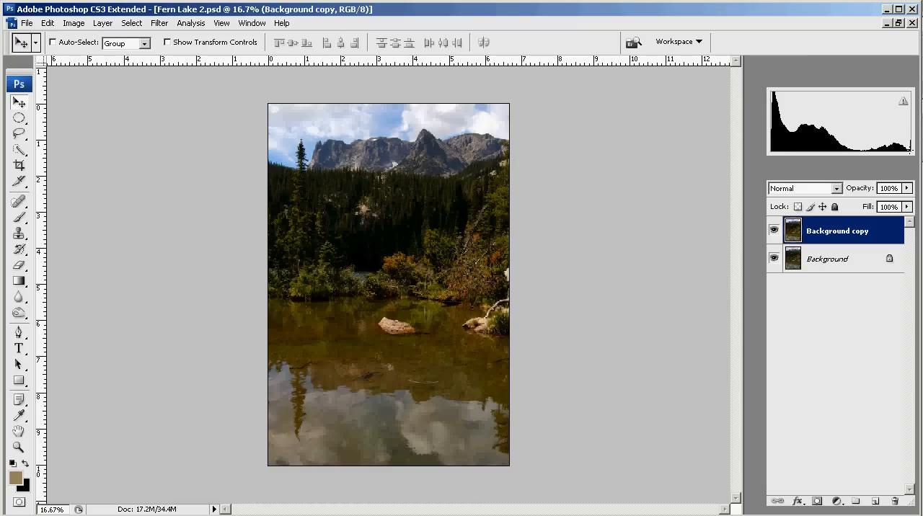
pyautogui.moveTo(572, 189)
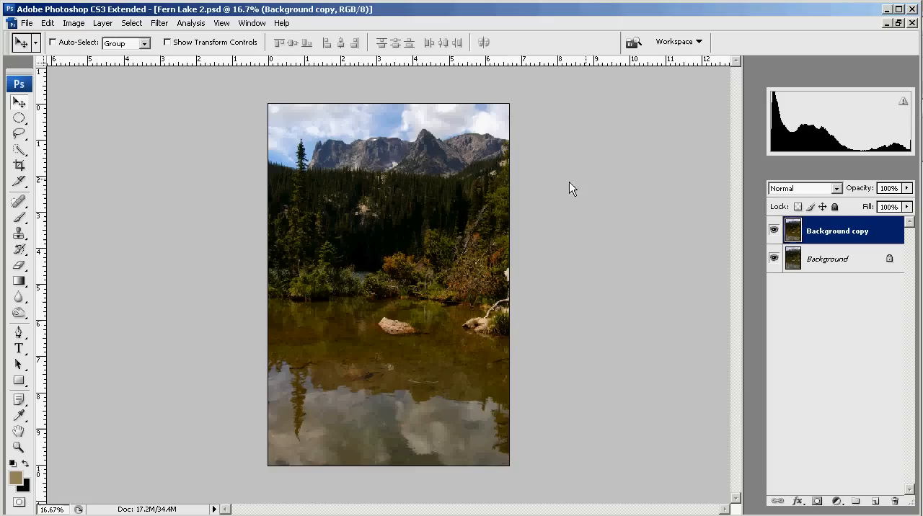
pyautogui.moveTo(375, 276)
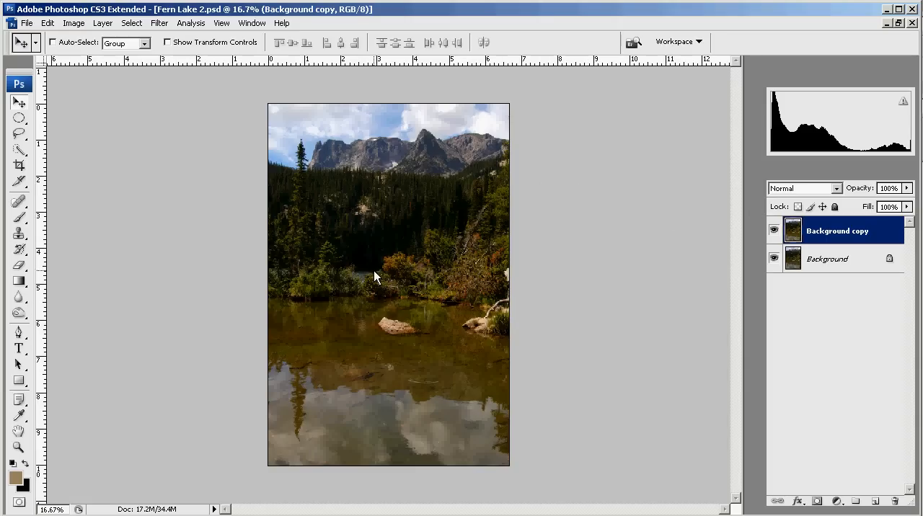
pyautogui.moveTo(375, 324)
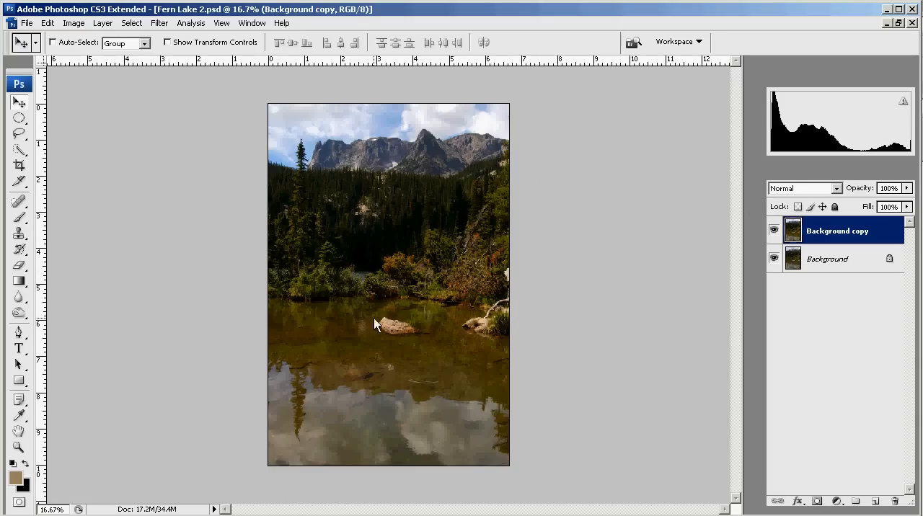
pyautogui.moveTo(682, 171)
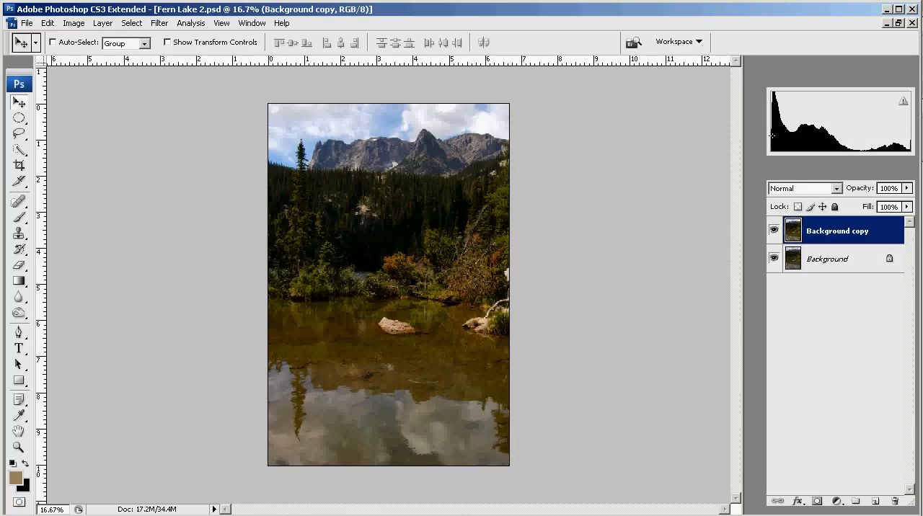
pyautogui.moveTo(496, 341)
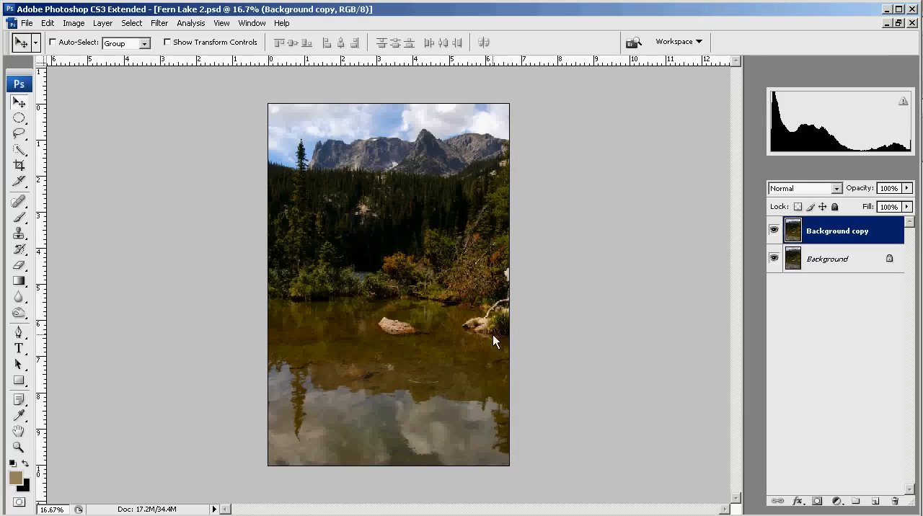
pyautogui.moveTo(601, 389)
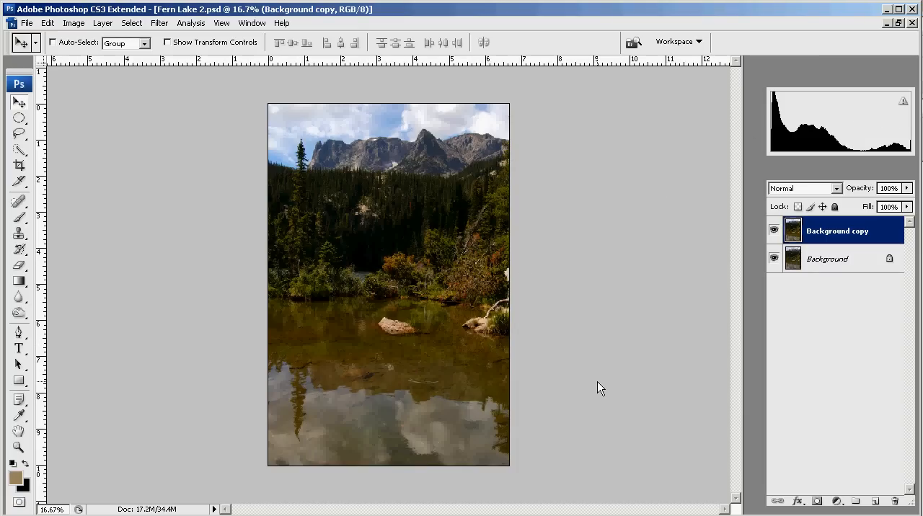
pyautogui.moveTo(584, 403)
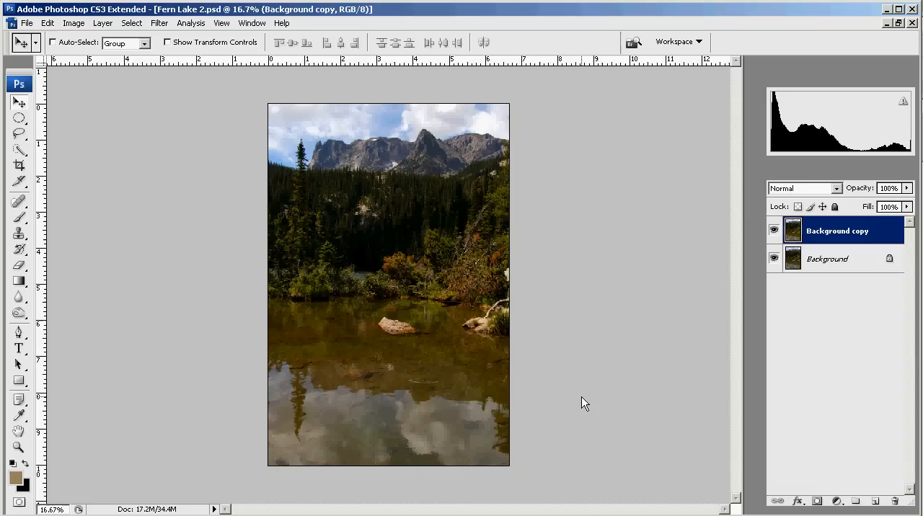
# Apply Shadows/Highlights with Highlights Amount 0% and Shadows Amount 15%, comparing with Preview
pyautogui.click(74, 23)
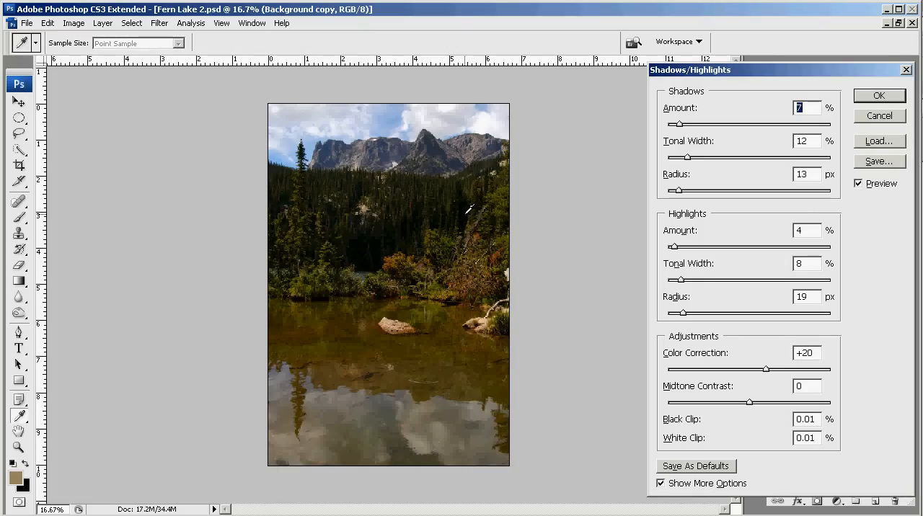
pyautogui.moveTo(672, 246); pyautogui.dragTo(689, 246)
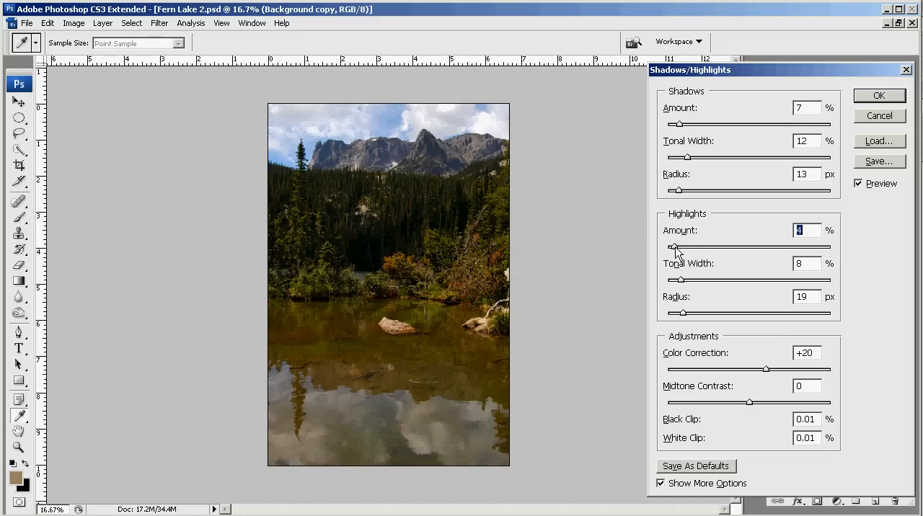
pyautogui.moveTo(671, 246); pyautogui.dragTo(736, 246)
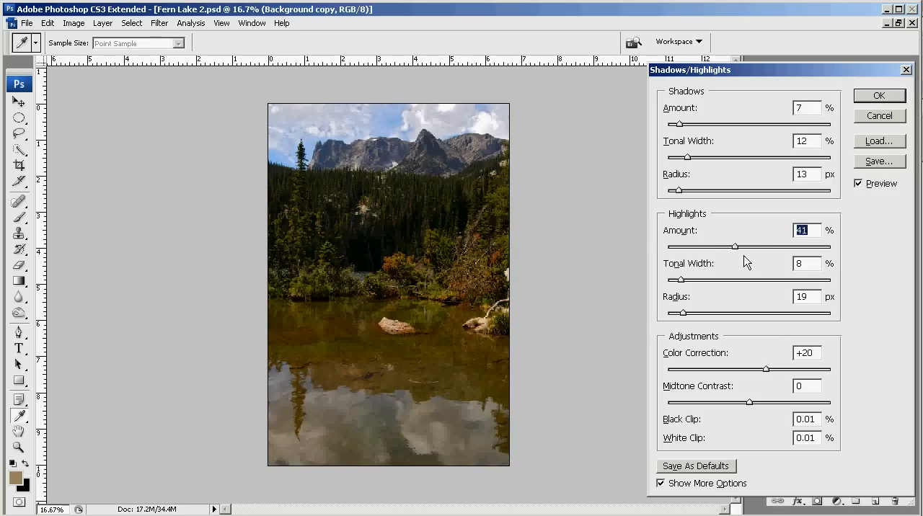
pyautogui.moveTo(736, 246); pyautogui.dragTo(681, 246)
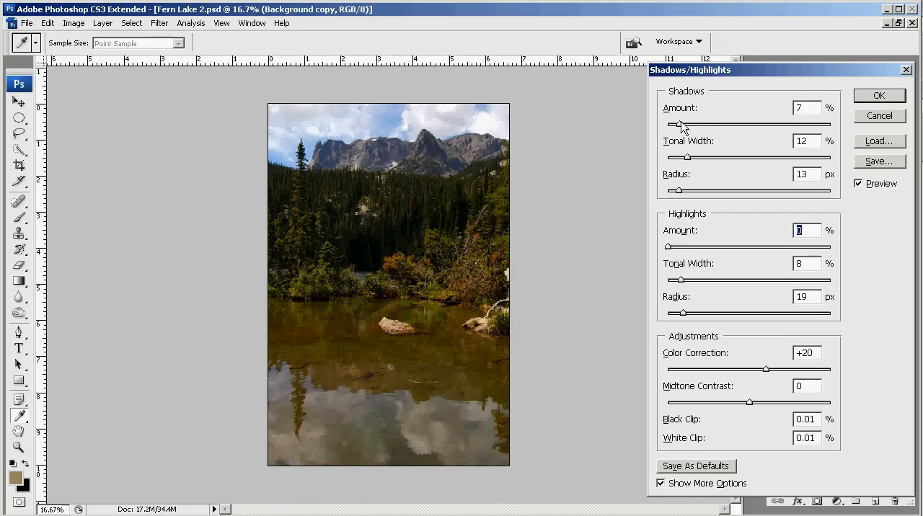
pyautogui.moveTo(676, 125); pyautogui.dragTo(710, 125)
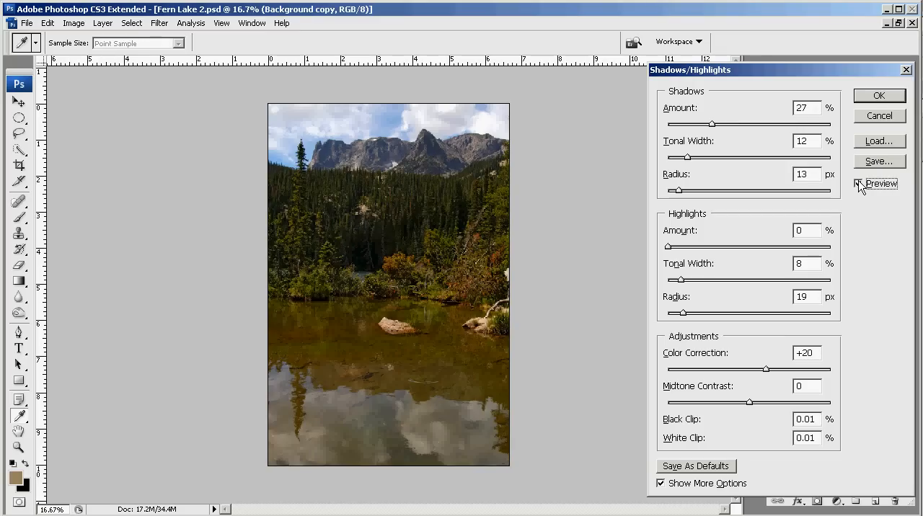
pyautogui.click(858, 183)
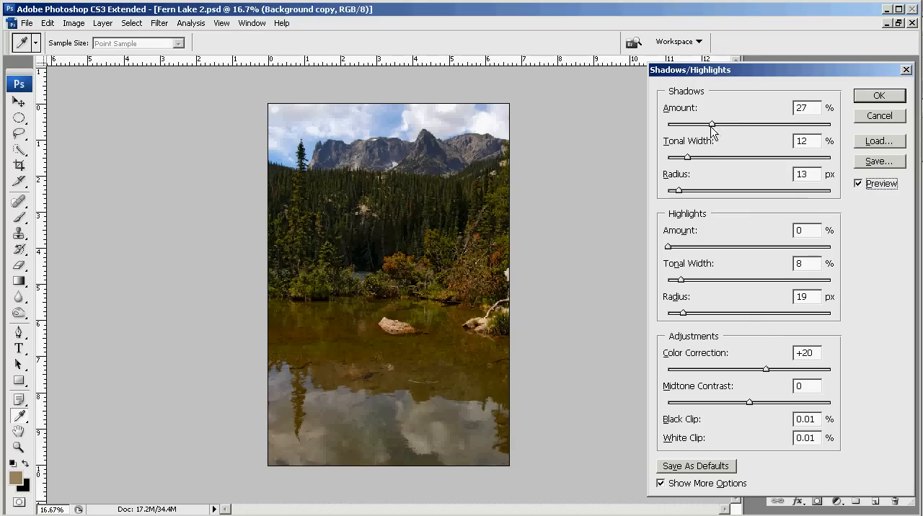
pyautogui.moveTo(694, 125); pyautogui.dragTo(688, 125)
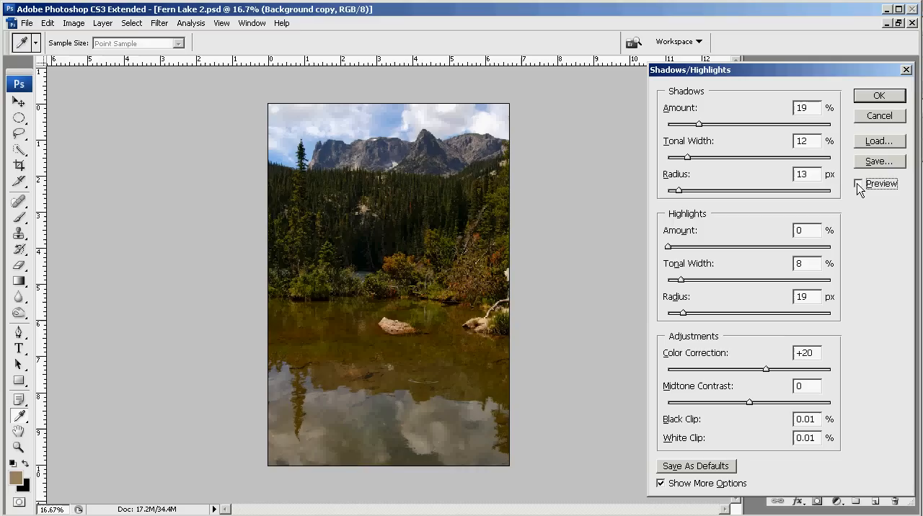
pyautogui.click(859, 183)
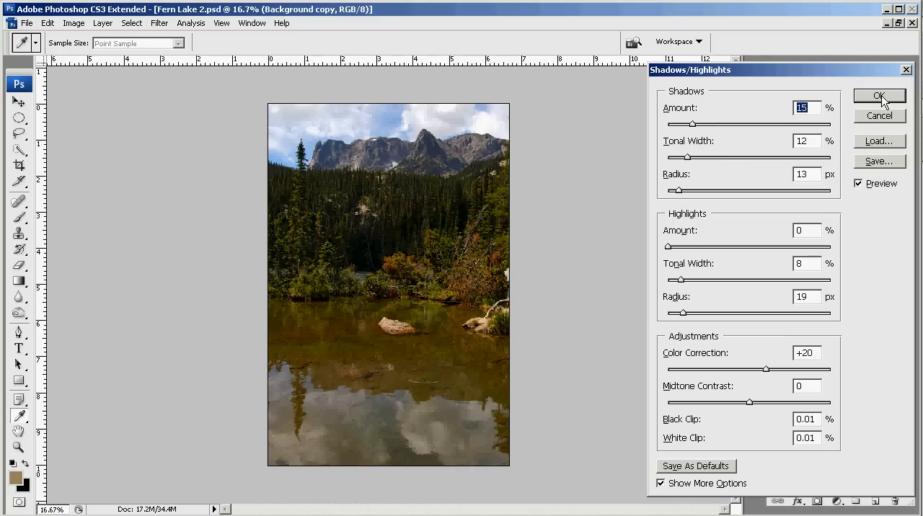
pyautogui.click(878, 96)
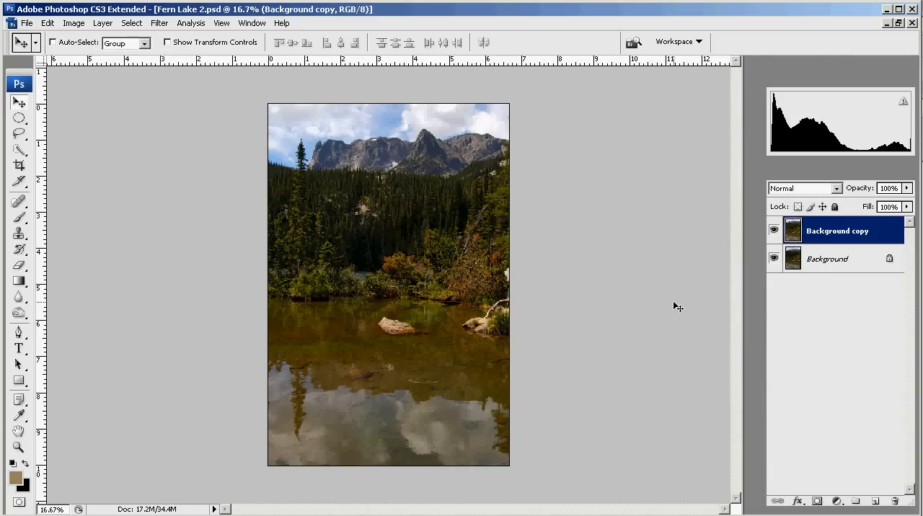
pyautogui.moveTo(680, 322)
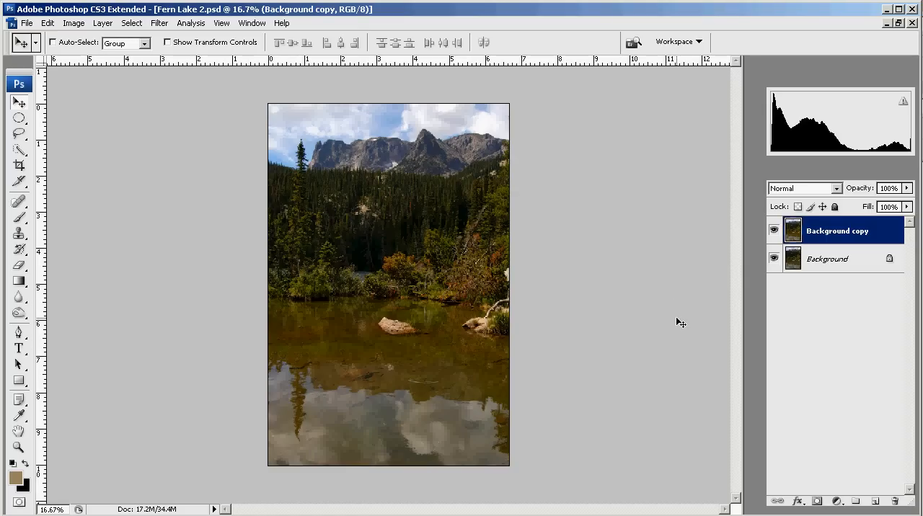
pyautogui.moveTo(732, 353)
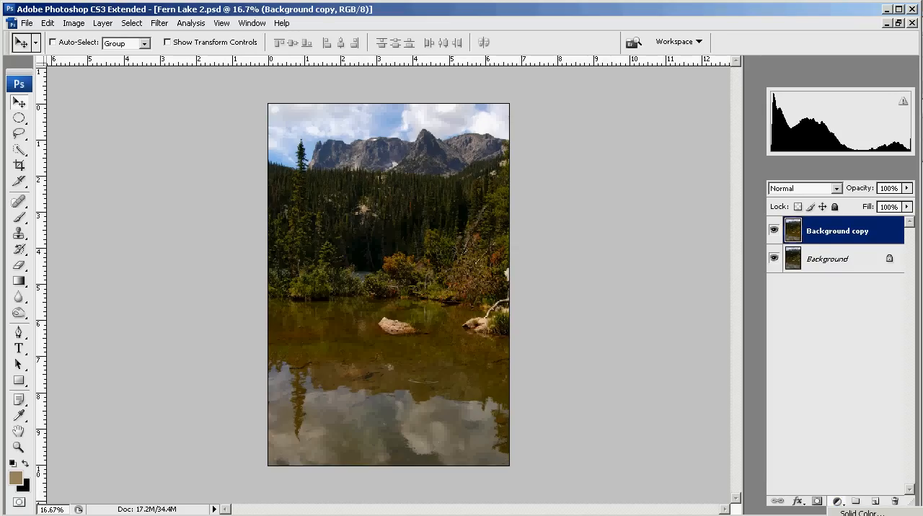
# Add a reversed tan-to-transparent gradient fill layer and bring up its Gradient Editor
pyautogui.click(836, 500)
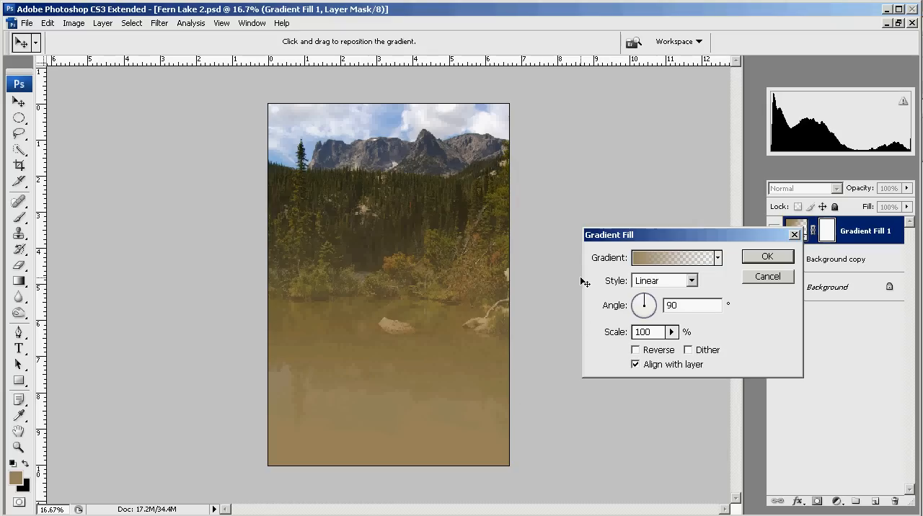
pyautogui.moveTo(684, 275)
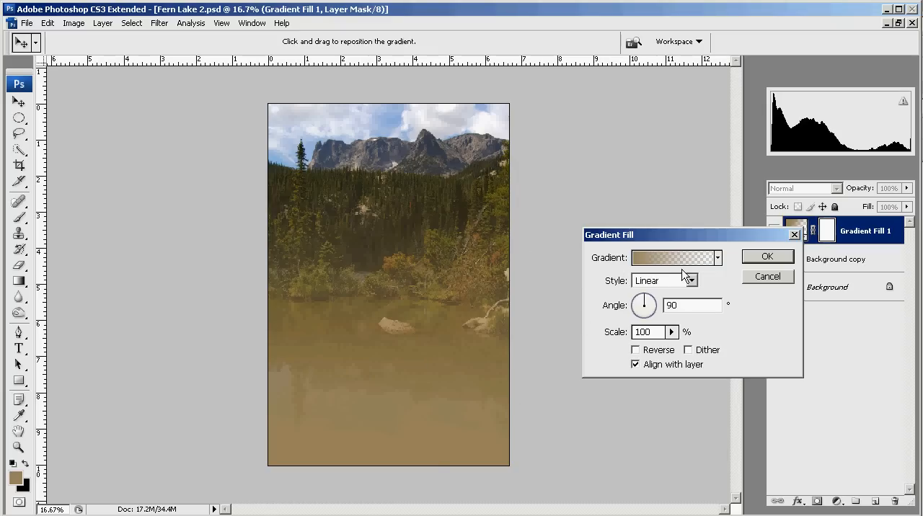
pyautogui.moveTo(433, 411)
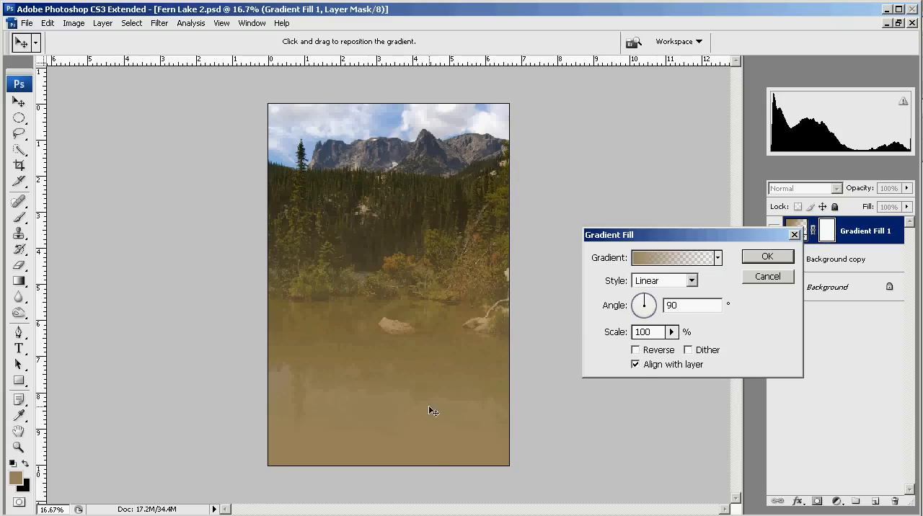
pyautogui.moveTo(638, 299)
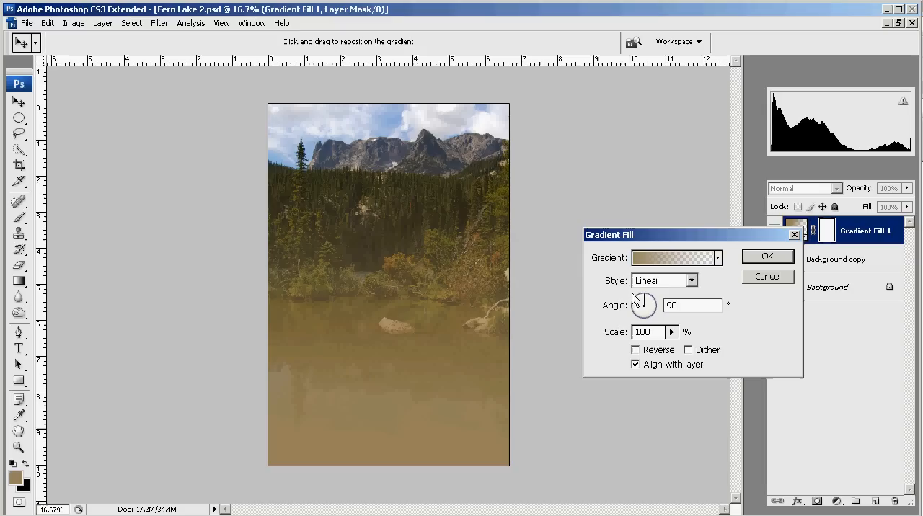
pyautogui.click(636, 349)
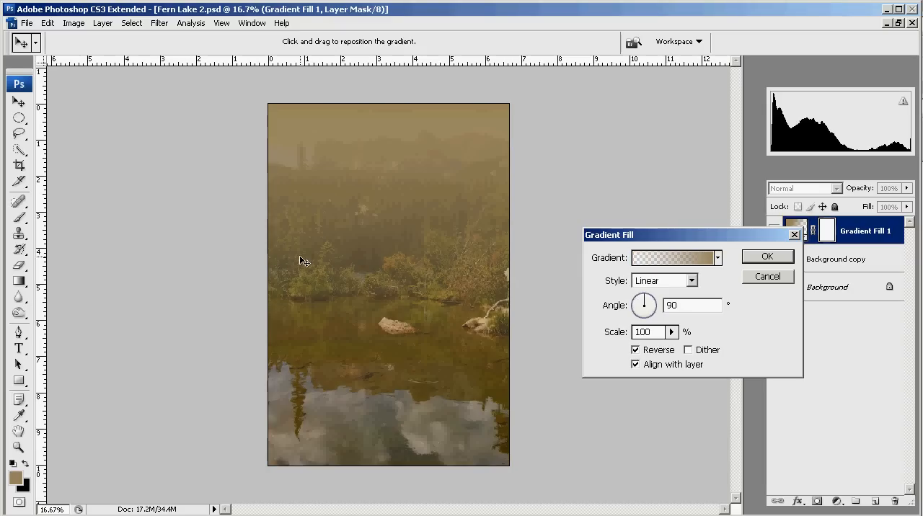
pyautogui.moveTo(674, 261)
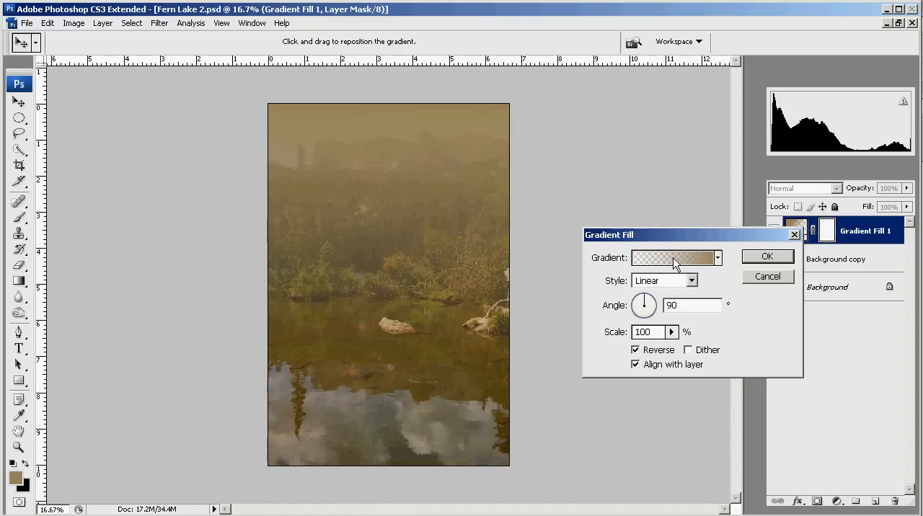
pyautogui.click(670, 258)
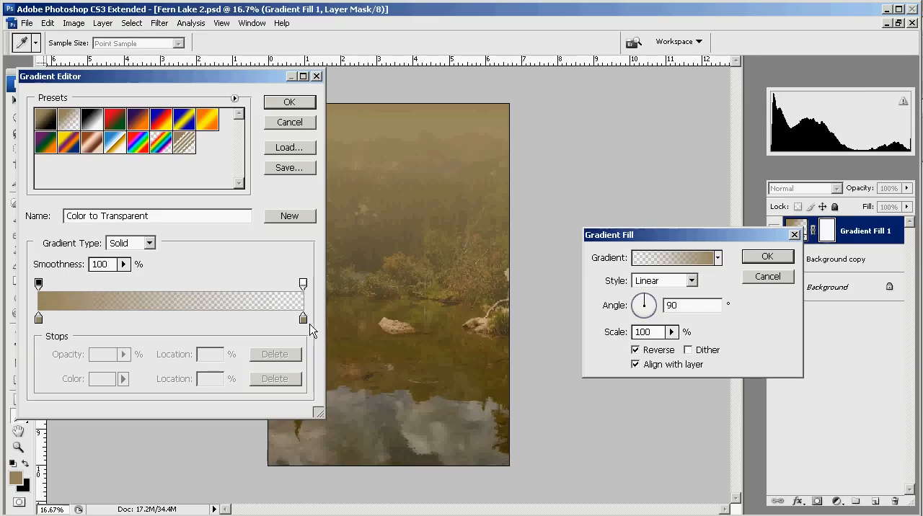
pyautogui.moveTo(293, 296)
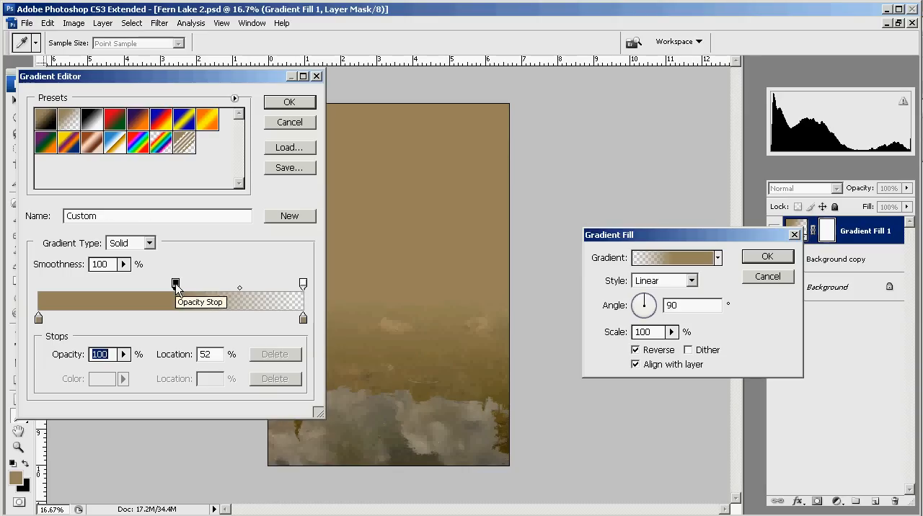
# Keep the opaque opacity stop at 0% and move the transparent stop to about 32%
pyautogui.moveTo(176, 282); pyautogui.dragTo(198, 282)
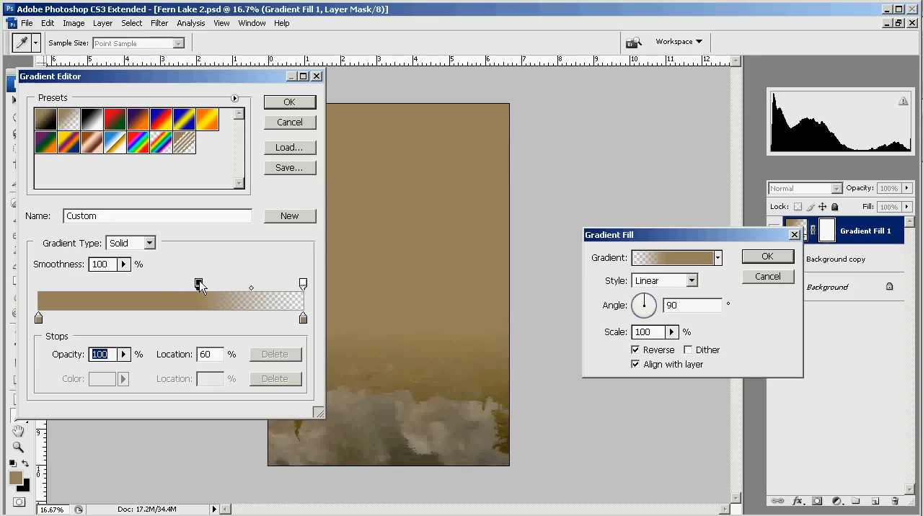
pyautogui.moveTo(200, 285); pyautogui.dragTo(38, 285)
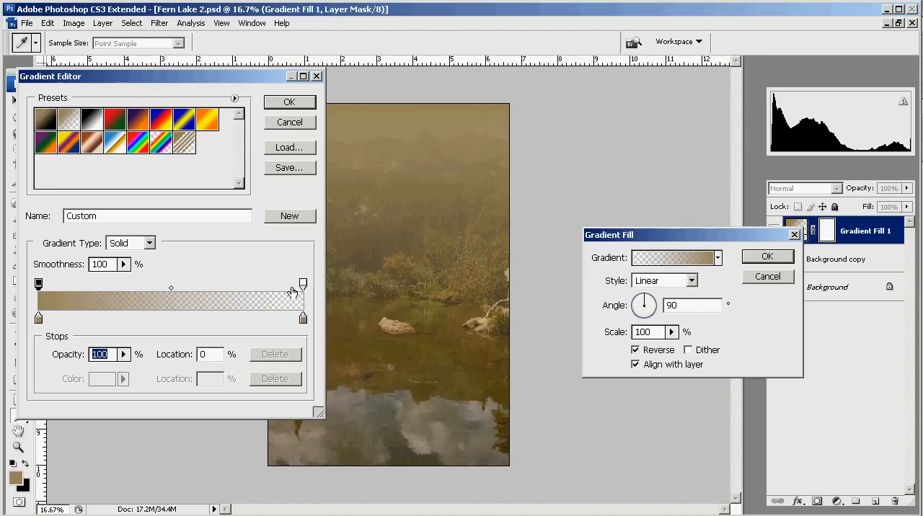
pyautogui.moveTo(420, 114)
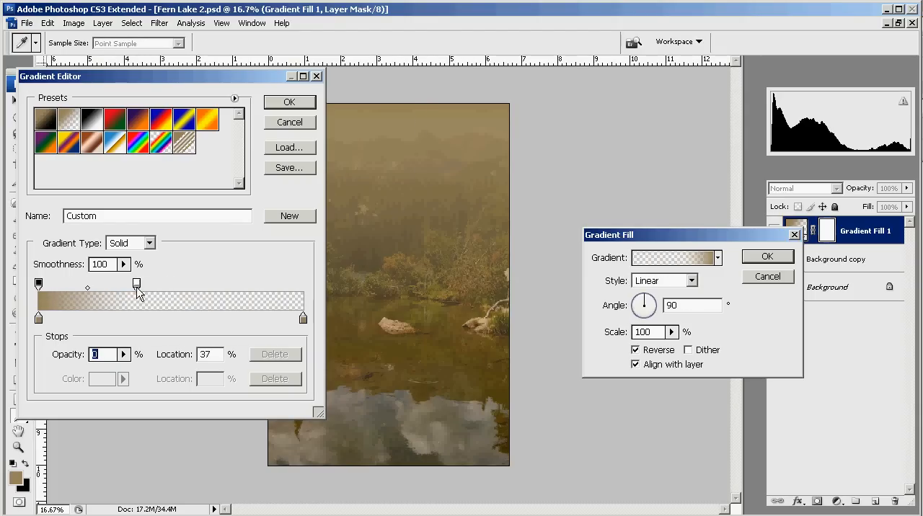
pyautogui.moveTo(136, 284); pyautogui.dragTo(122, 283)
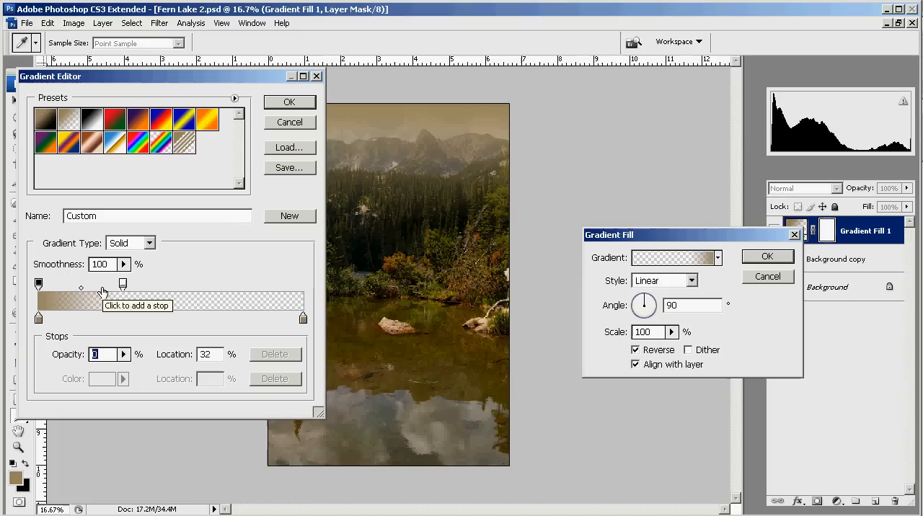
pyautogui.moveTo(40, 328)
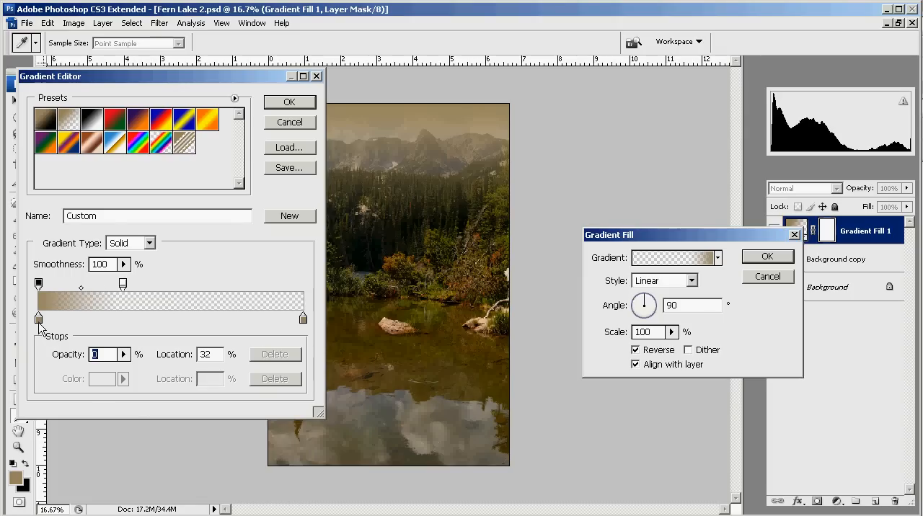
pyautogui.moveTo(229, 292)
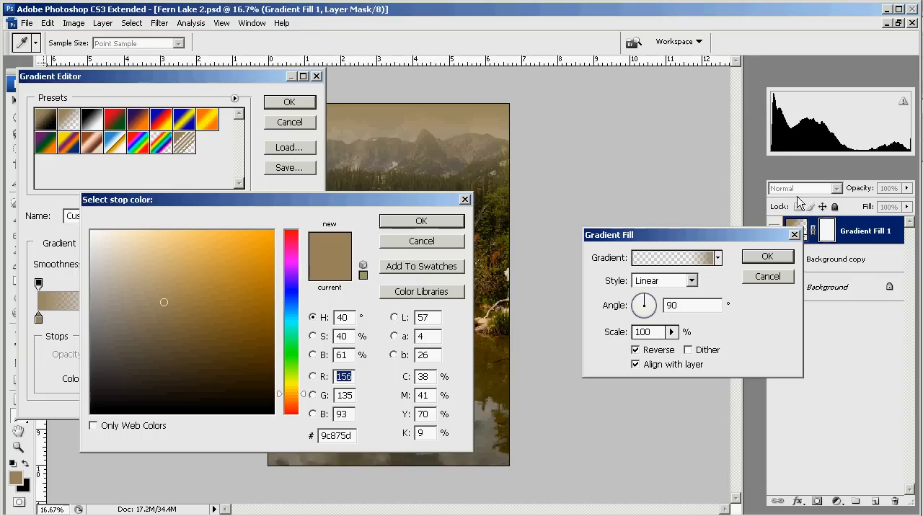
pyautogui.moveTo(808, 195)
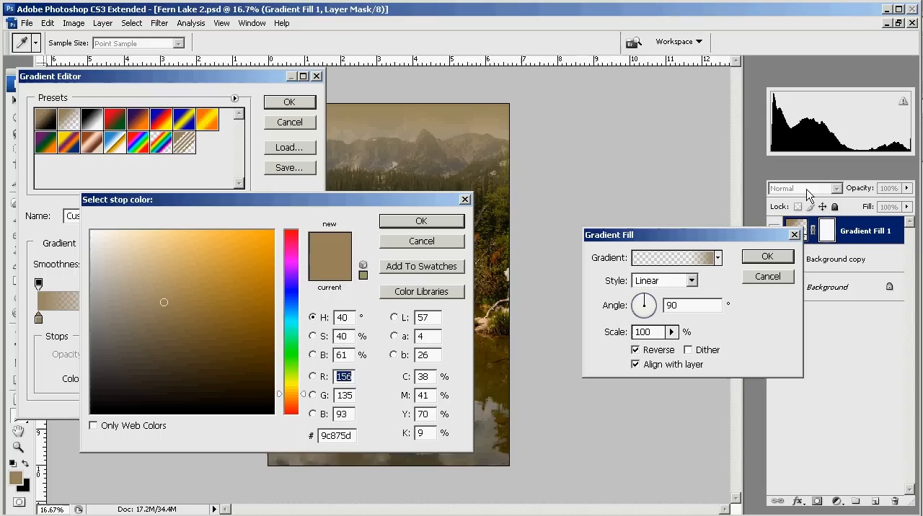
pyautogui.moveTo(92, 303)
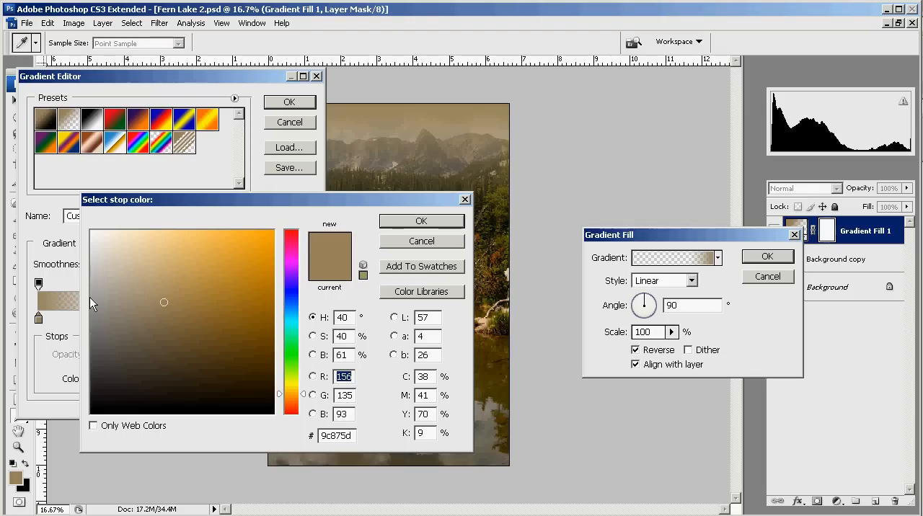
# Change the gradient's left colour stop from tan to neutral dark gray #525252
pyautogui.click(90, 298)
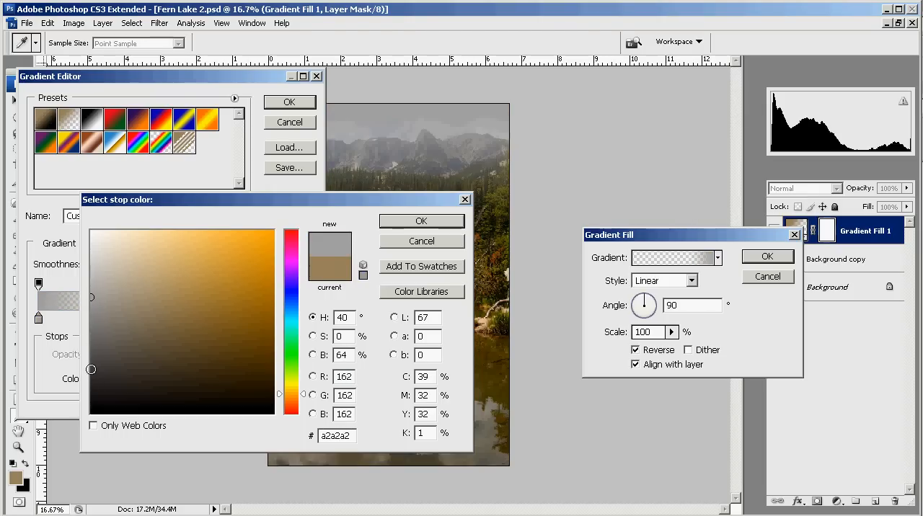
pyautogui.click(103, 352)
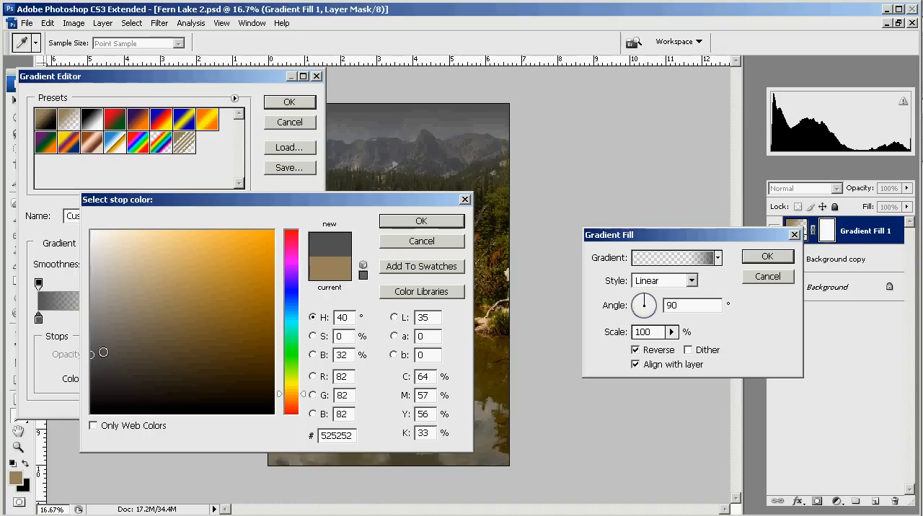
pyautogui.click(421, 220)
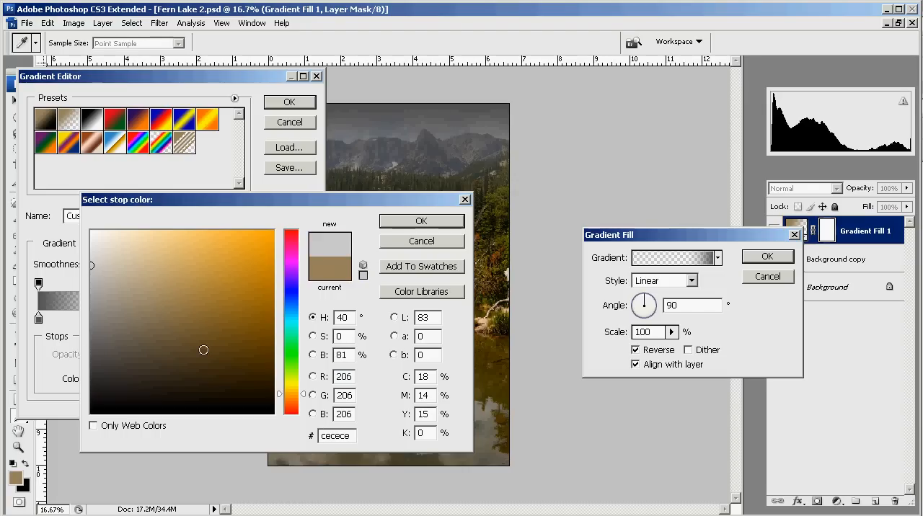
pyautogui.click(421, 220)
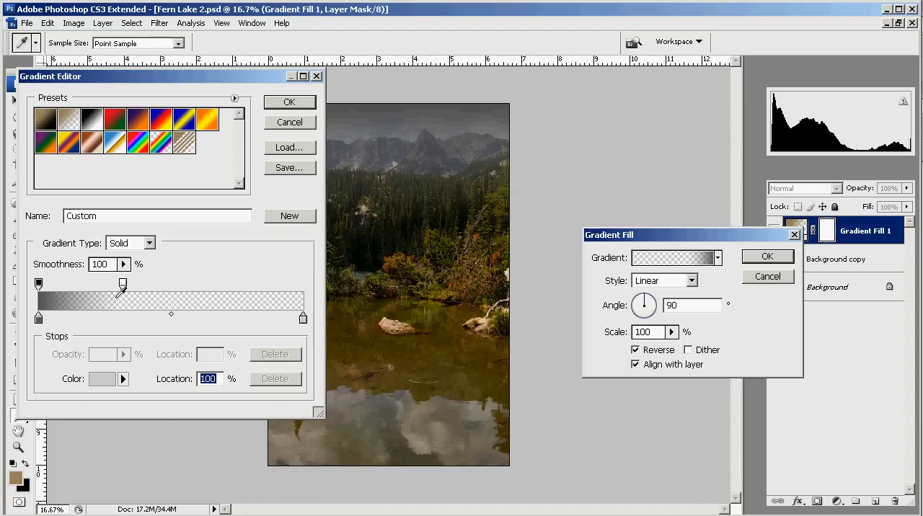
pyautogui.click(103, 379)
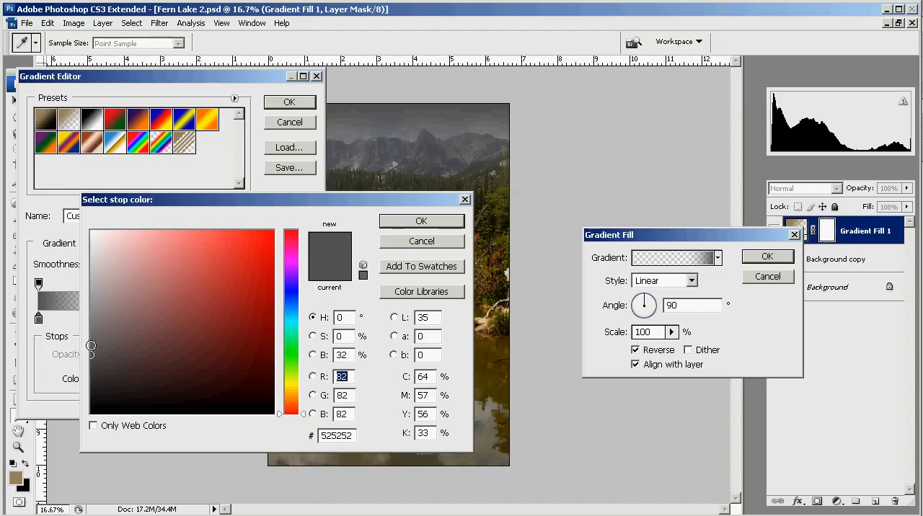
pyautogui.click(421, 221)
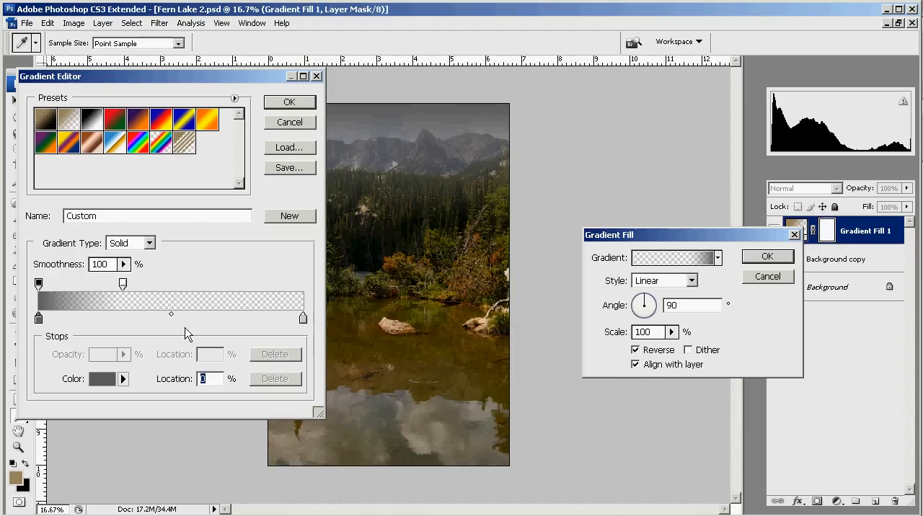
pyautogui.moveTo(324, 328)
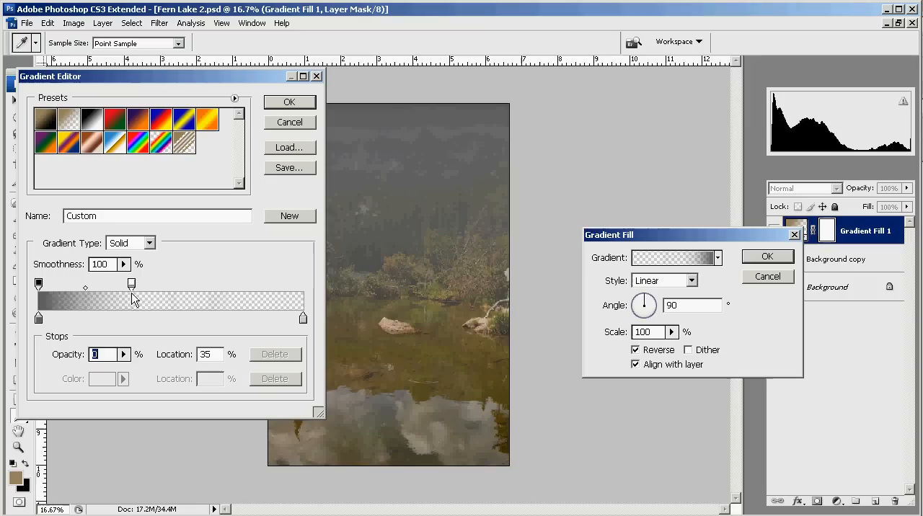
# Move the transparent stop to 30% and commit the gray gradient fill layer
pyautogui.moveTo(131, 284); pyautogui.dragTo(122, 284)
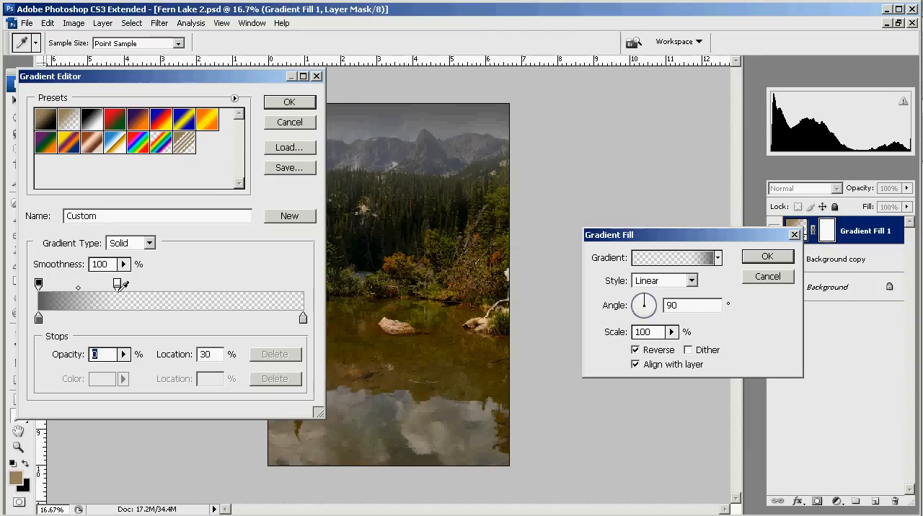
pyautogui.moveTo(120, 284); pyautogui.dragTo(110, 284)
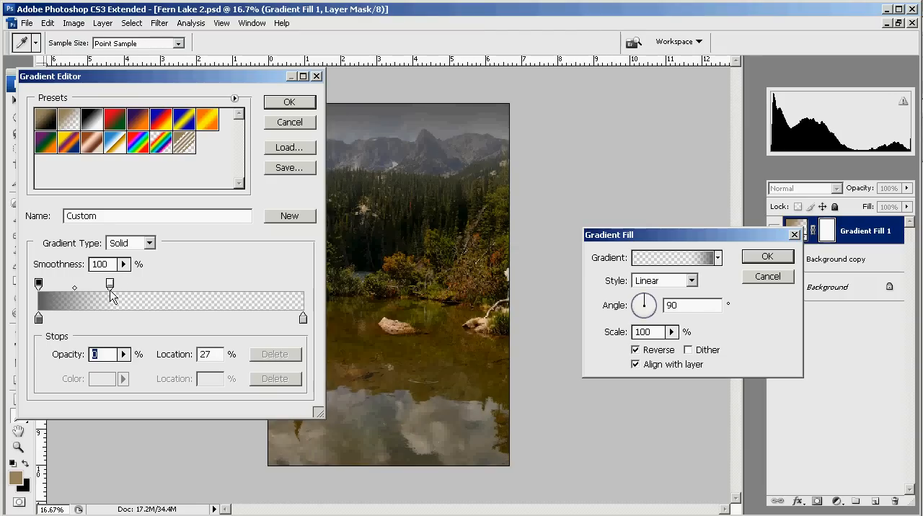
pyautogui.moveTo(109, 285); pyautogui.dragTo(117, 285)
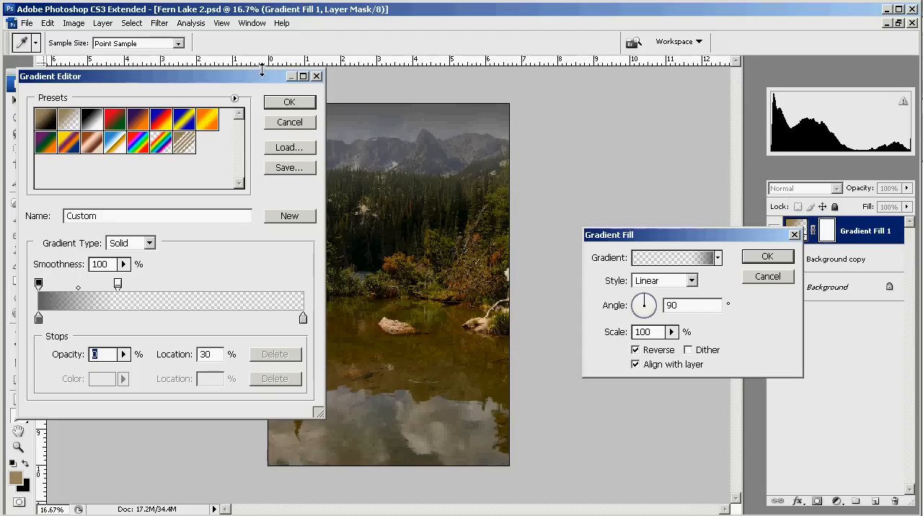
pyautogui.click(289, 102)
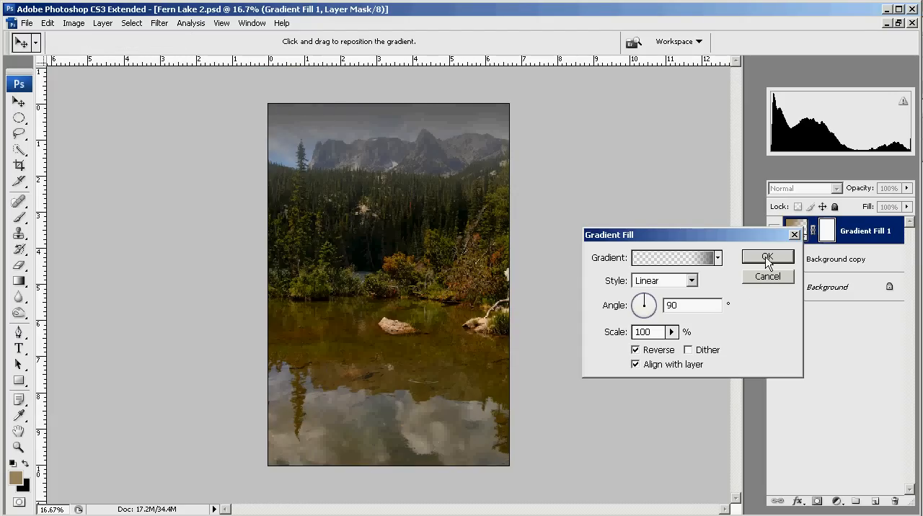
pyautogui.click(767, 257)
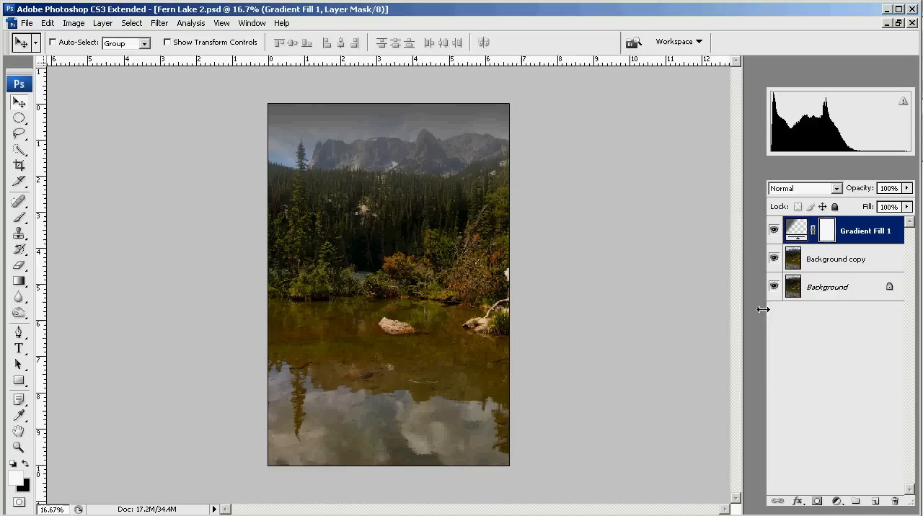
pyautogui.moveTo(837, 195)
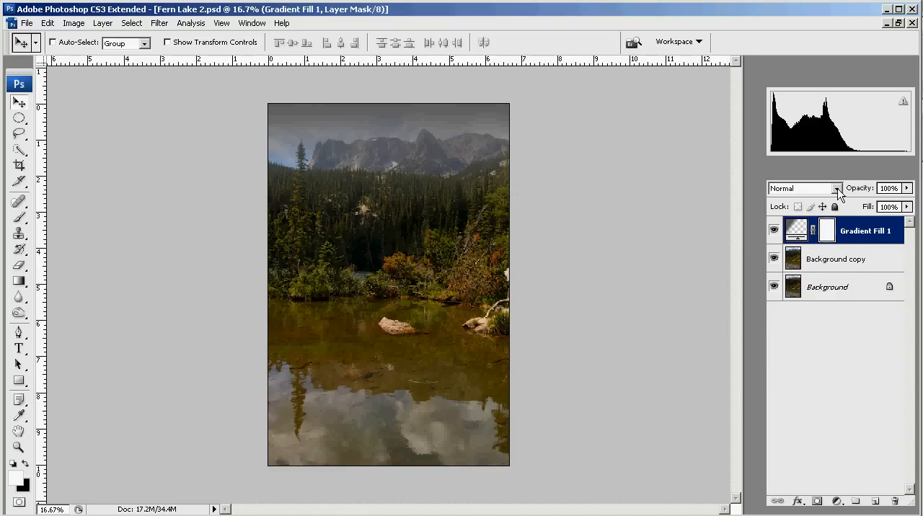
# Set Gradient Fill 1 to Overlay, toggle its visibility to compare, then select Background copy
pyautogui.click(836, 188)
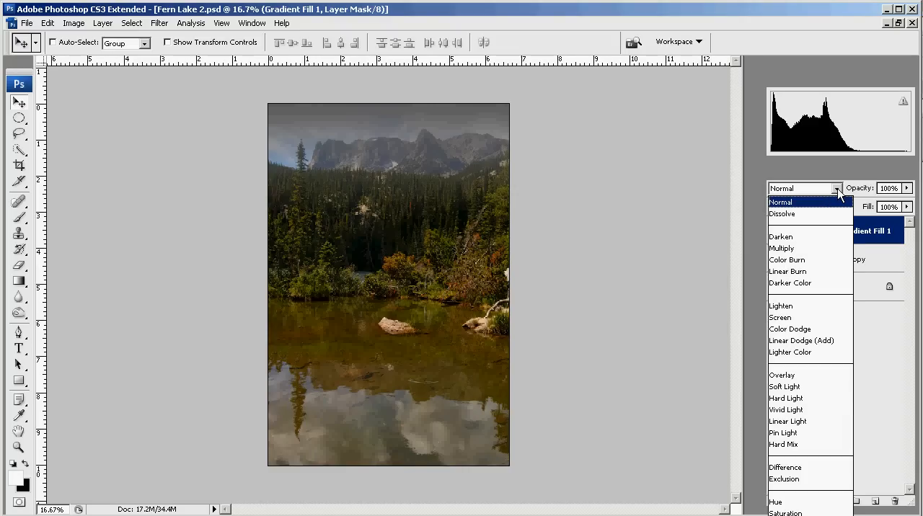
pyautogui.moveTo(810, 259)
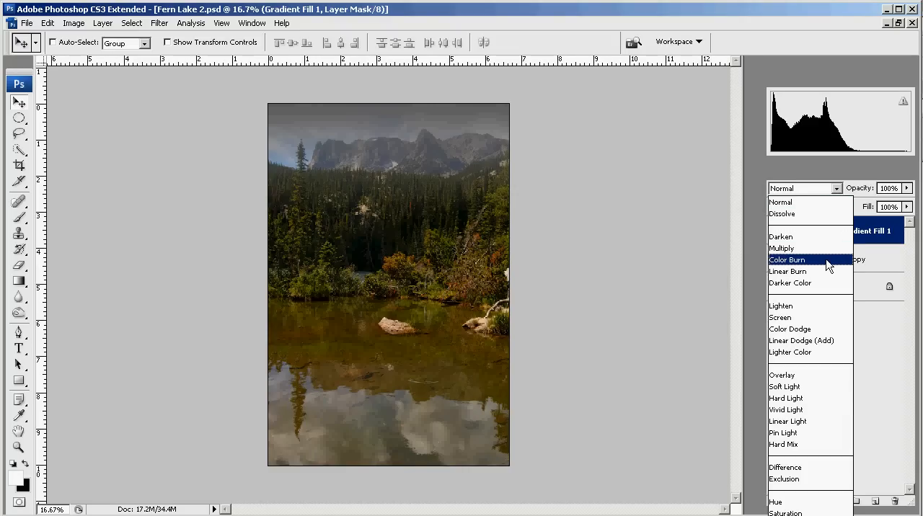
pyautogui.moveTo(809, 282)
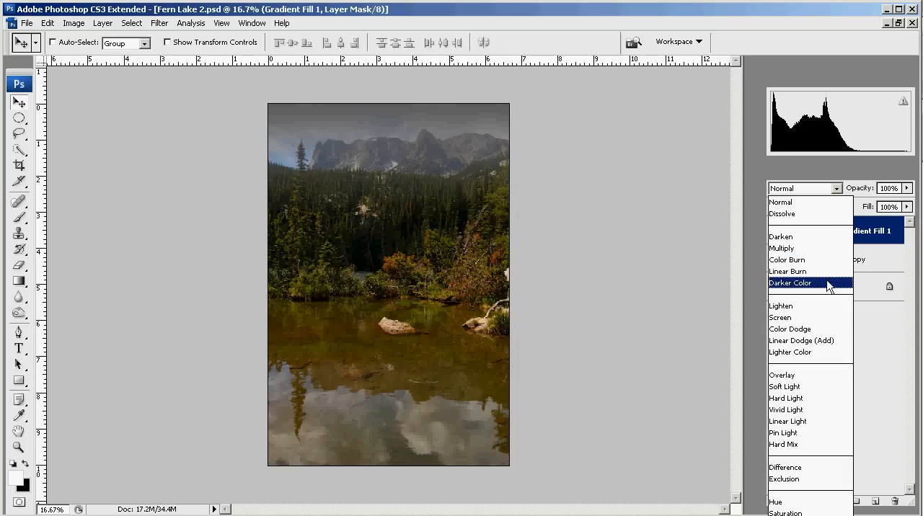
pyautogui.moveTo(808, 375)
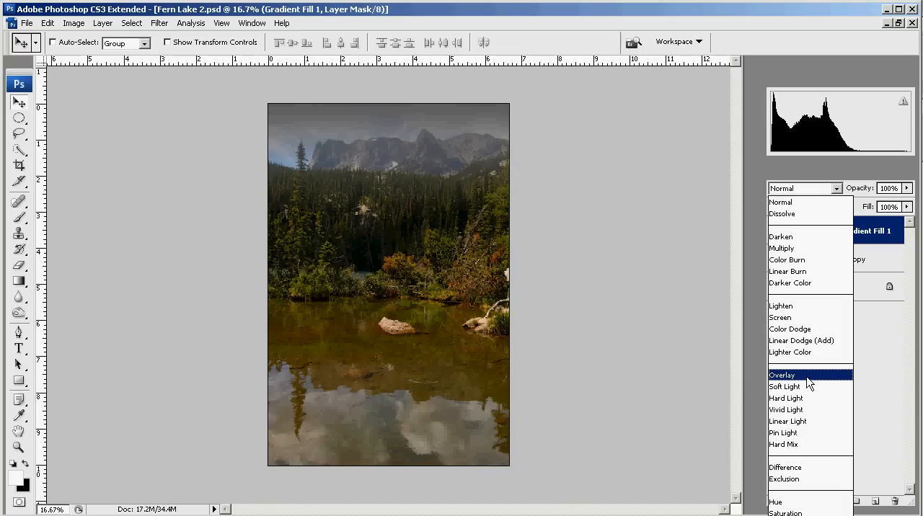
pyautogui.click(783, 375)
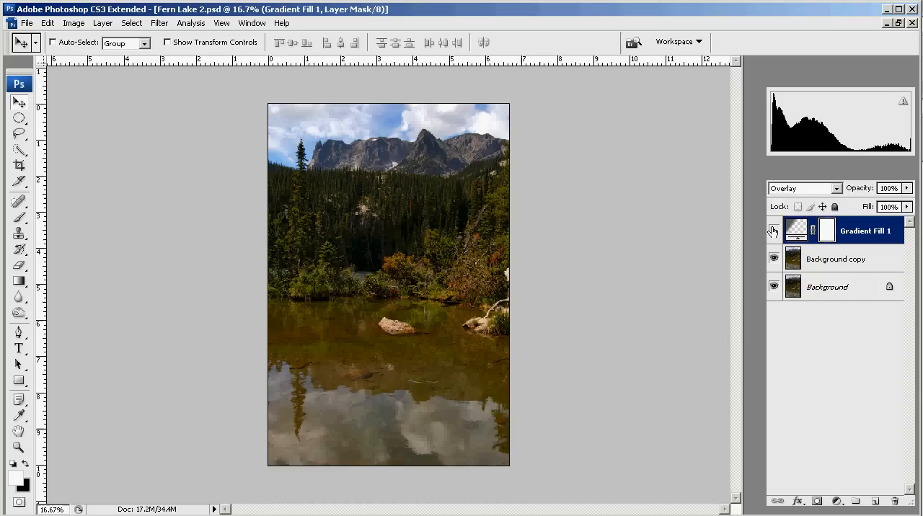
pyautogui.click(774, 230)
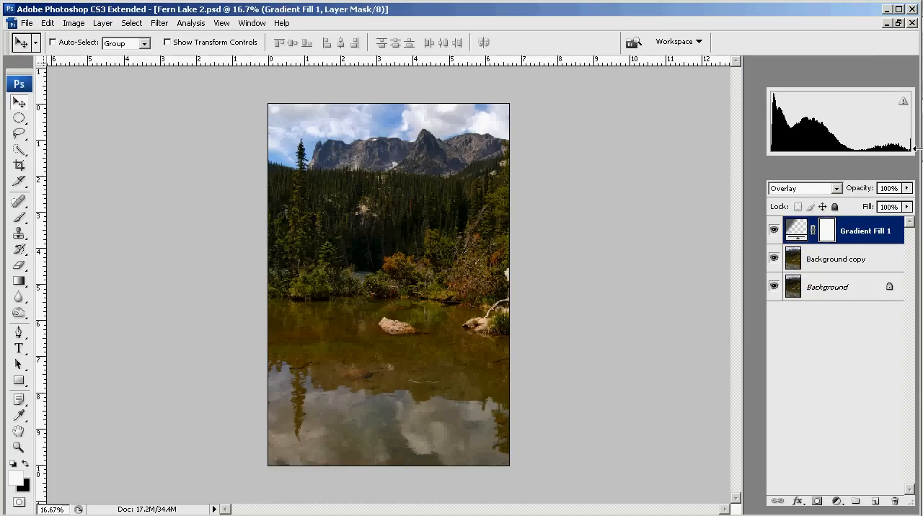
pyautogui.click(800, 188)
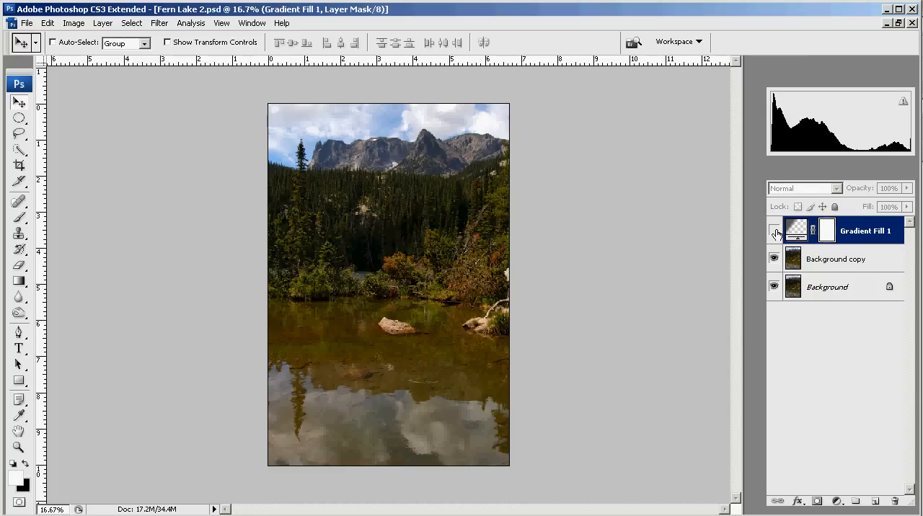
pyautogui.click(804, 189)
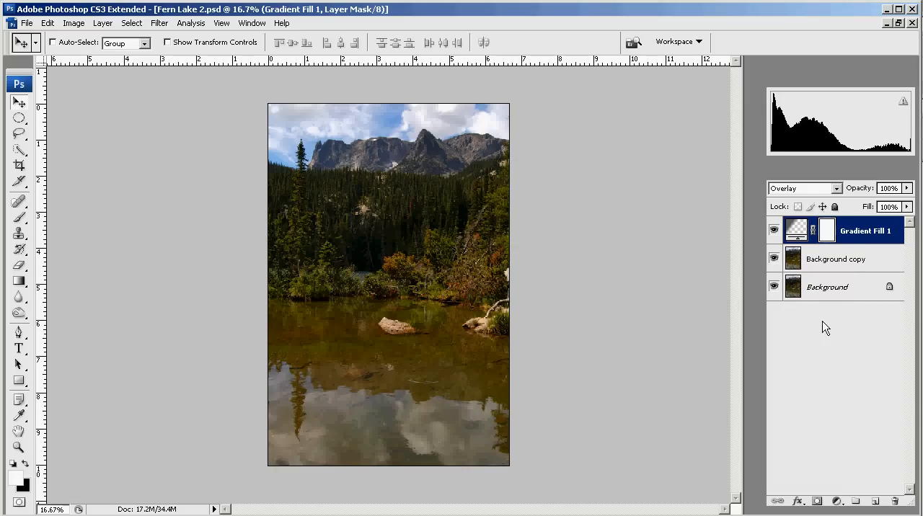
pyautogui.moveTo(808, 341)
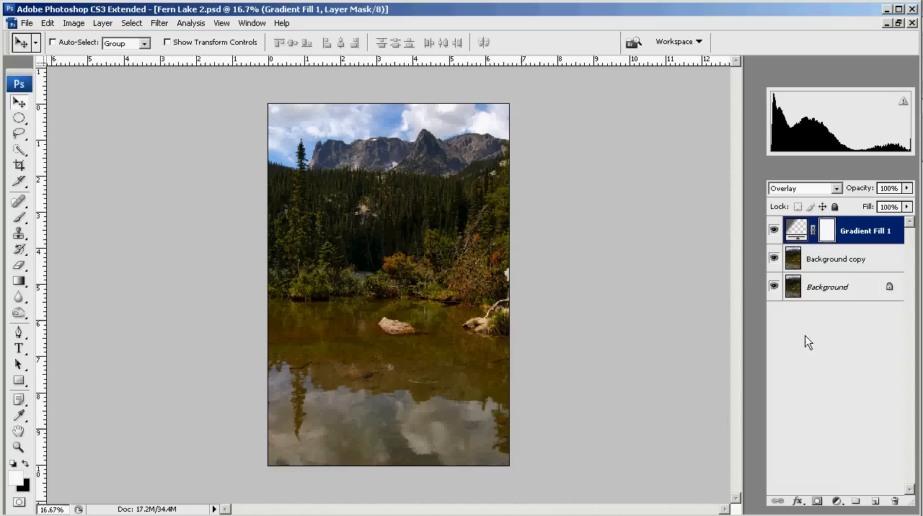
pyautogui.click(836, 258)
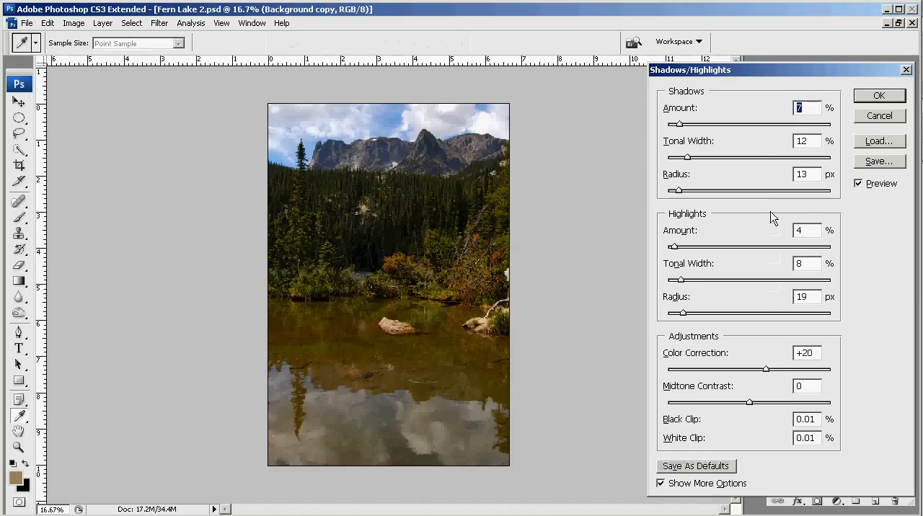
# Lower the Shadows/Highlights shadows amount on Background copy from 7% to 4%
pyautogui.moveTo(687, 124); pyautogui.dragTo(672, 125)
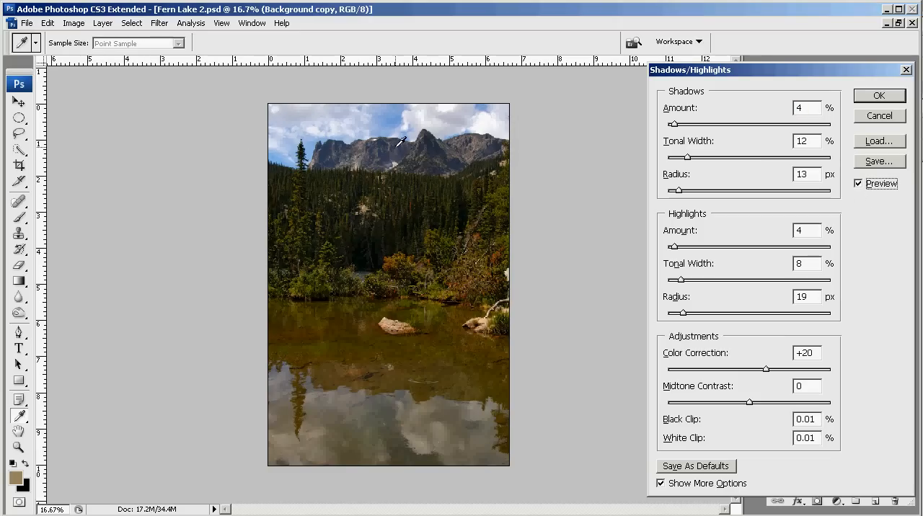
pyautogui.moveTo(339, 117)
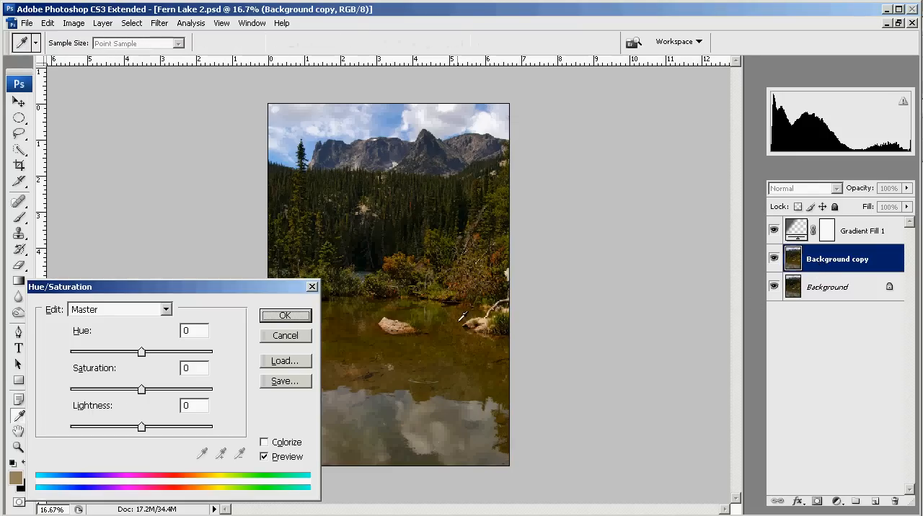
pyautogui.moveTo(142, 390); pyautogui.dragTo(69, 390)
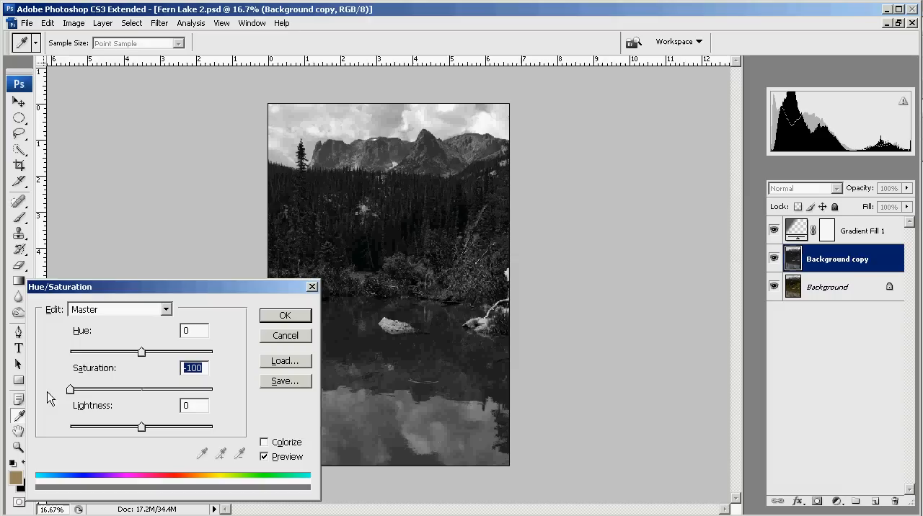
pyautogui.moveTo(94, 391)
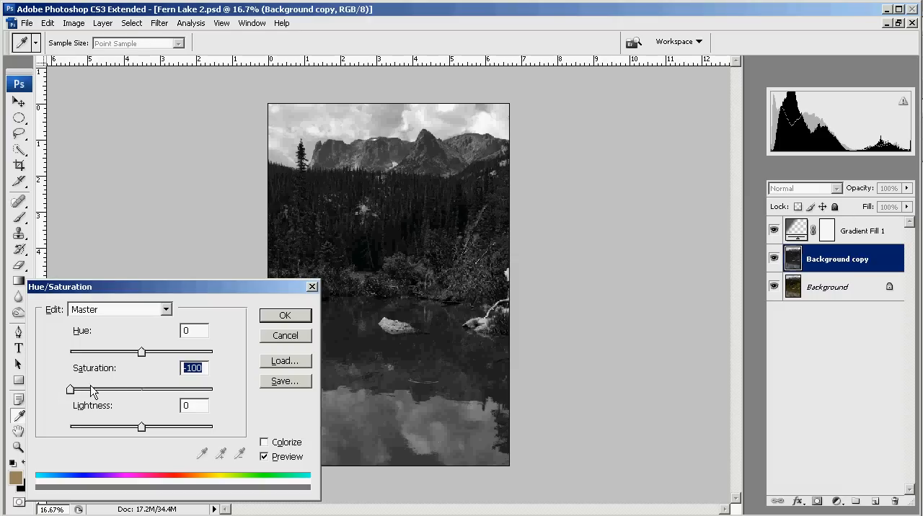
pyautogui.click(285, 315)
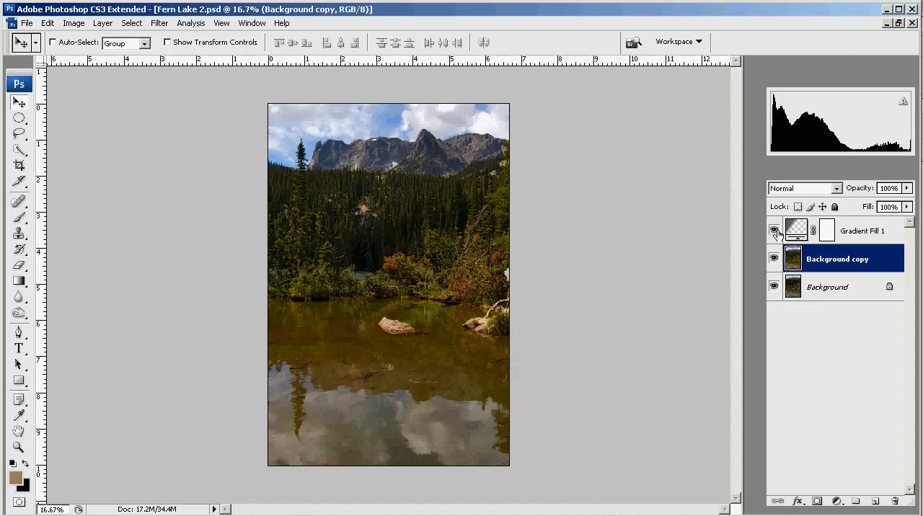
# Toggle Gradient Fill 1's visibility repeatedly to compare, leaving it hidden
pyautogui.click(774, 230)
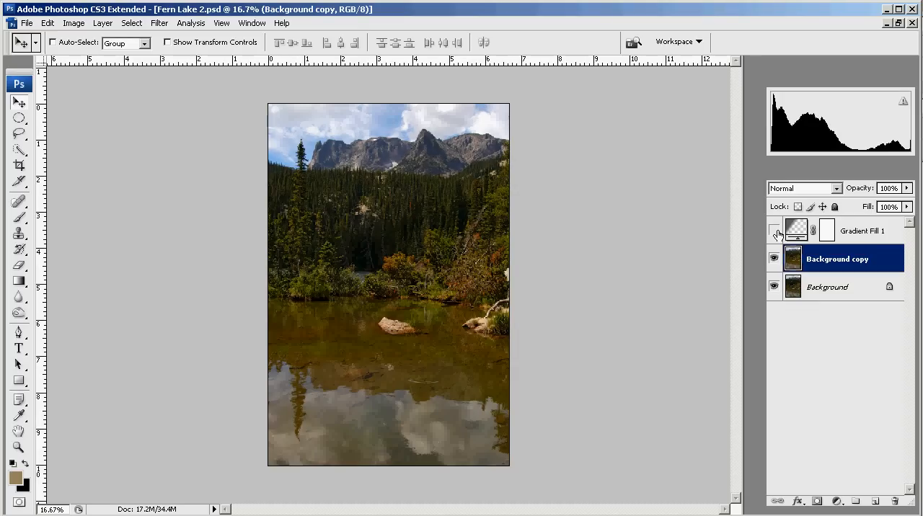
pyautogui.click(774, 230)
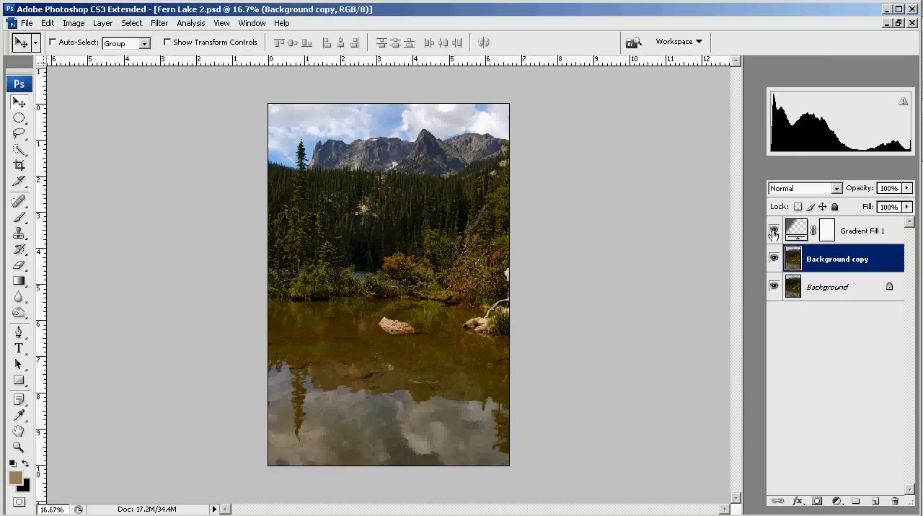
pyautogui.click(774, 229)
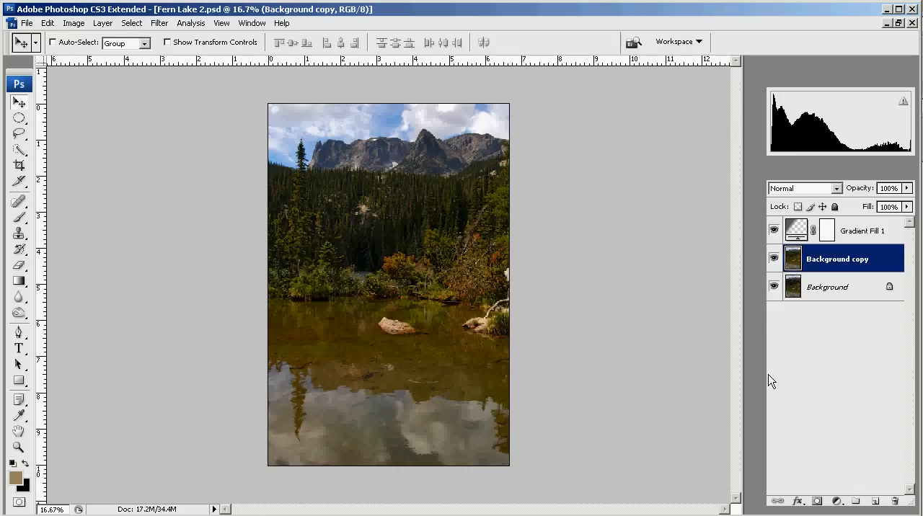
pyautogui.moveTo(765, 360)
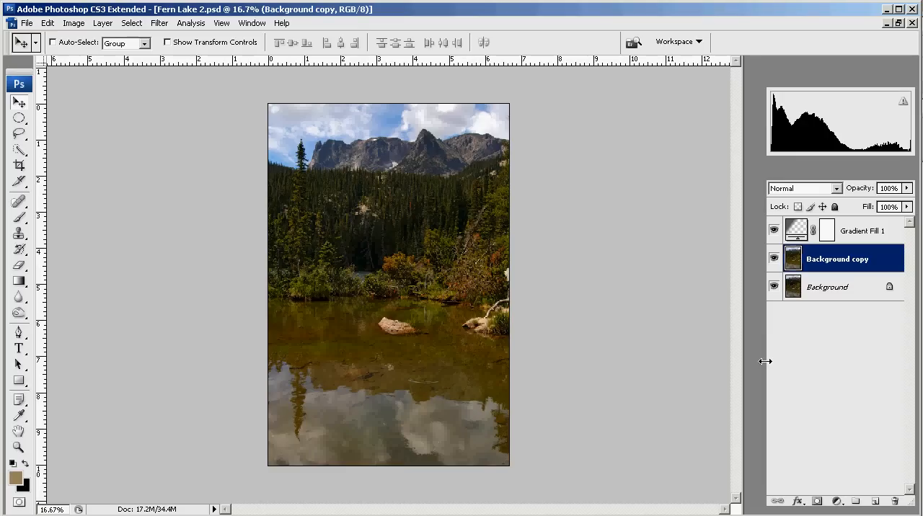
pyautogui.click(773, 230)
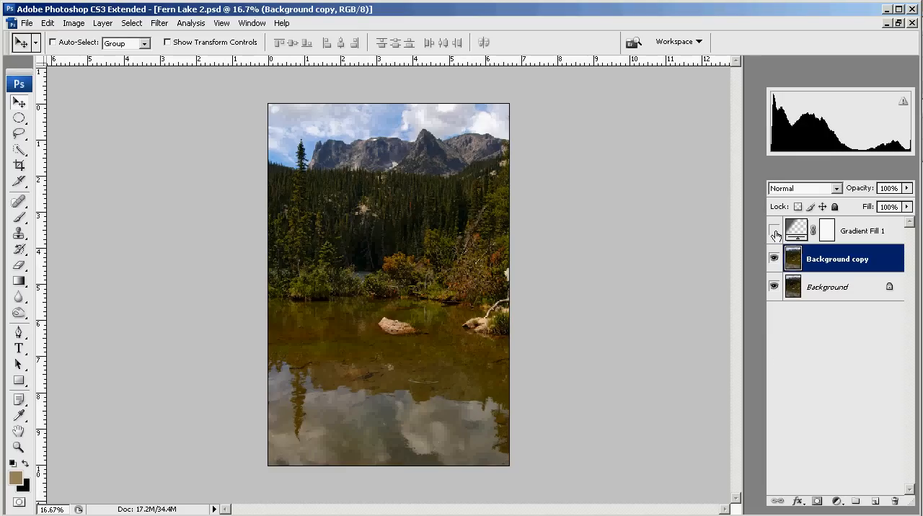